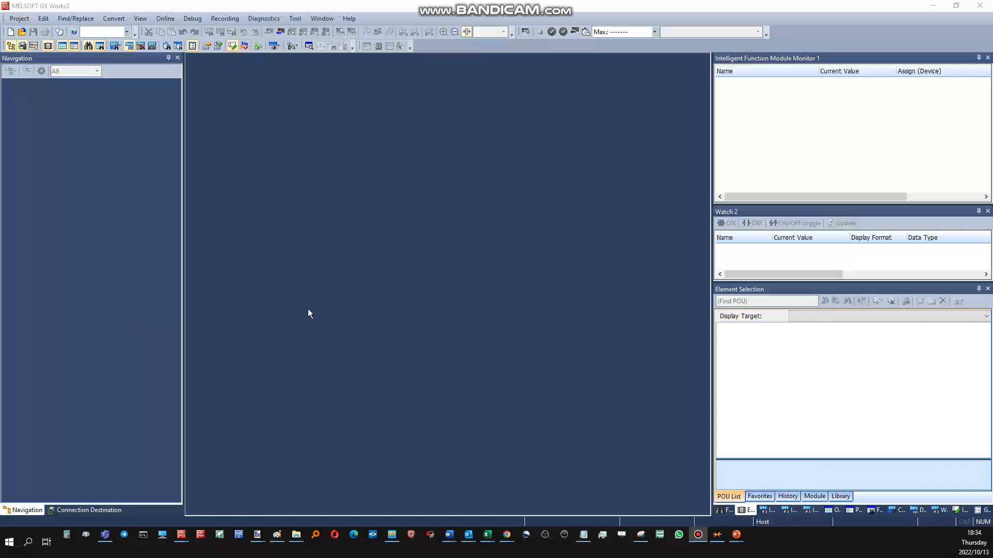
pyautogui.moveTo(301, 293)
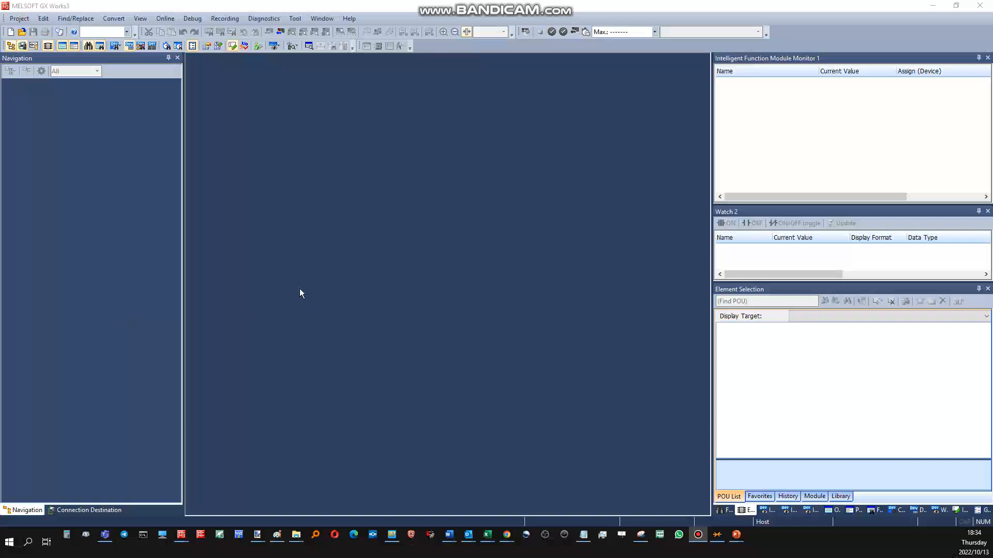
pyautogui.moveTo(304, 371)
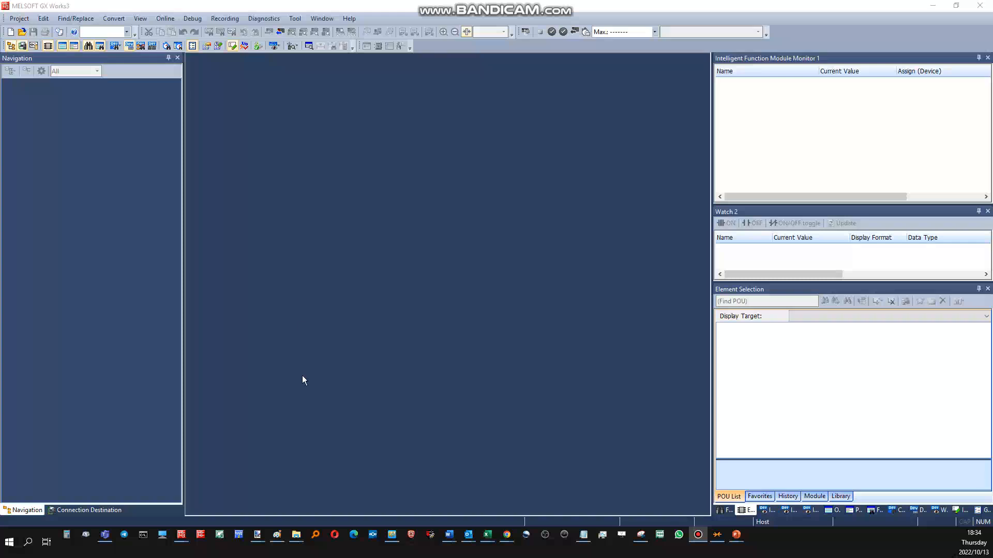
pyautogui.moveTo(304, 426)
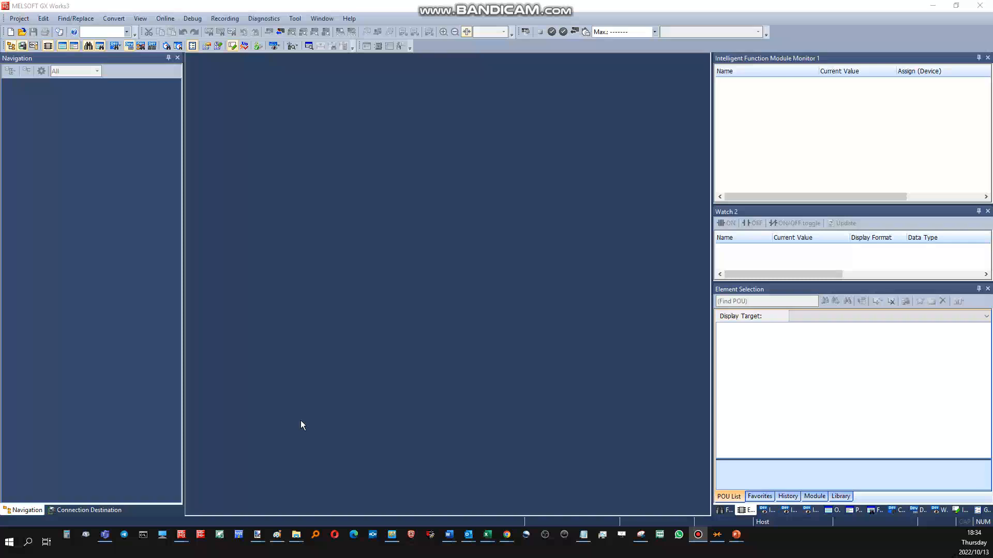
pyautogui.moveTo(277, 378)
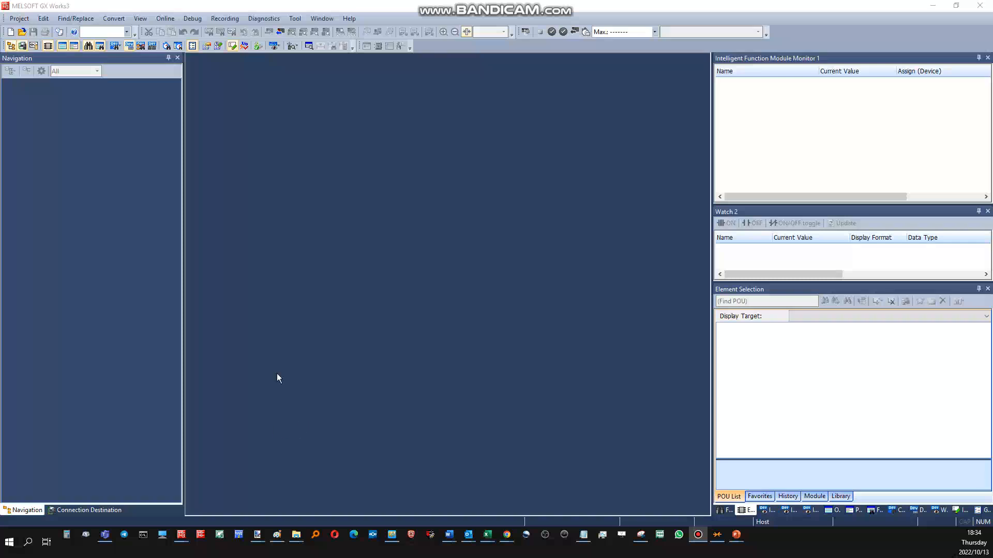
# Create a new FX5UJ project in the FX5CPU series using FBD/LD
pyautogui.click(11, 32)
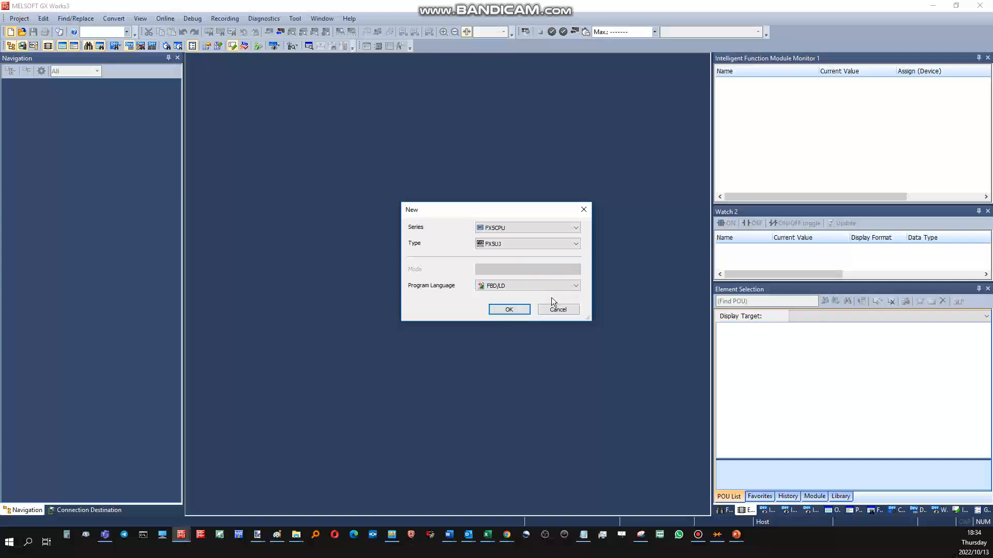
pyautogui.moveTo(583, 291)
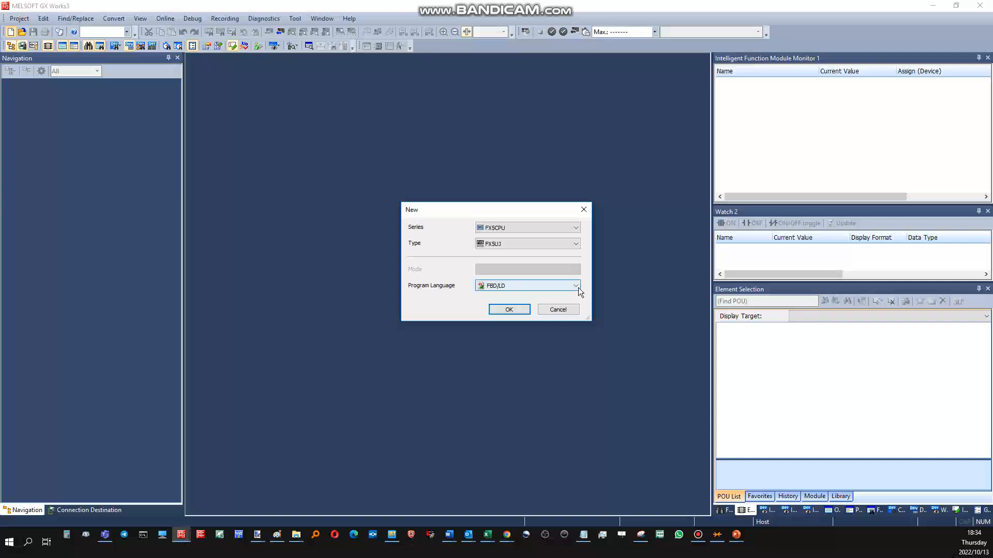
pyautogui.click(508, 310)
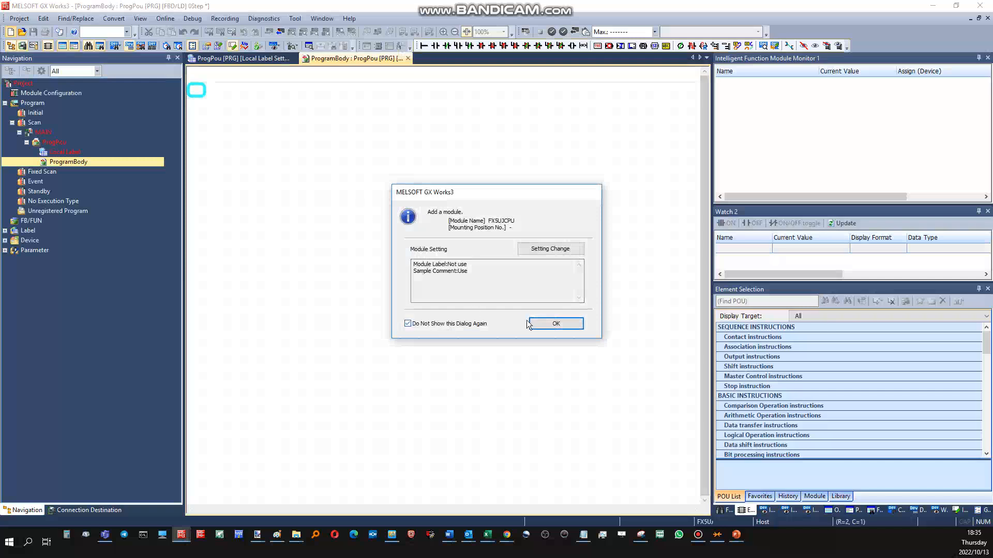
# Confirm adding the FX5UJCPU module to the new project
pyautogui.click(555, 323)
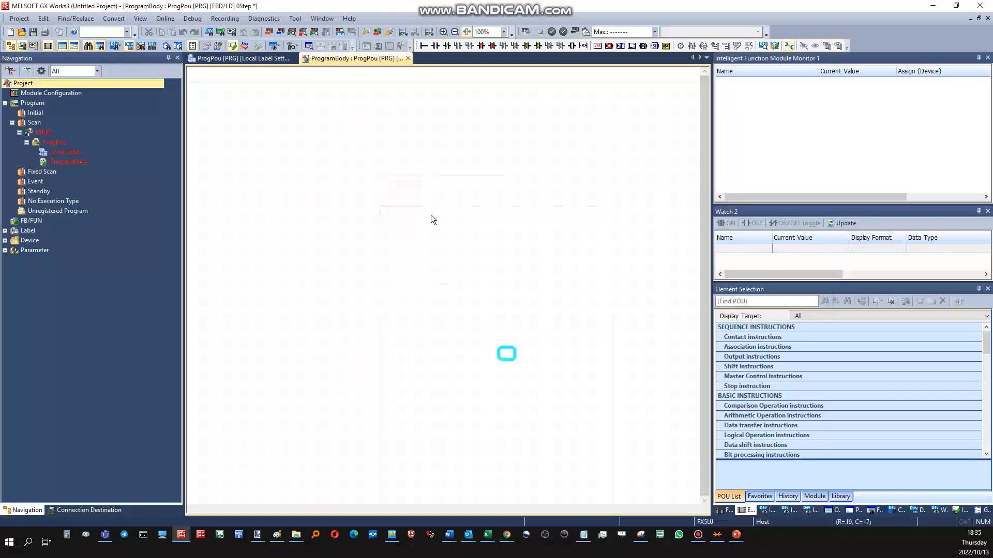
pyautogui.moveTo(460, 329)
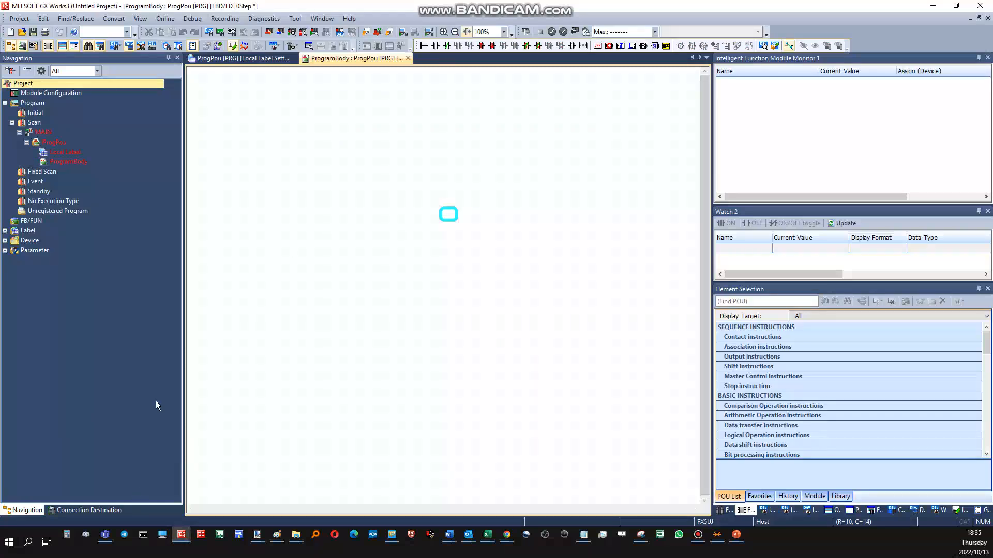
pyautogui.moveTo(53, 294)
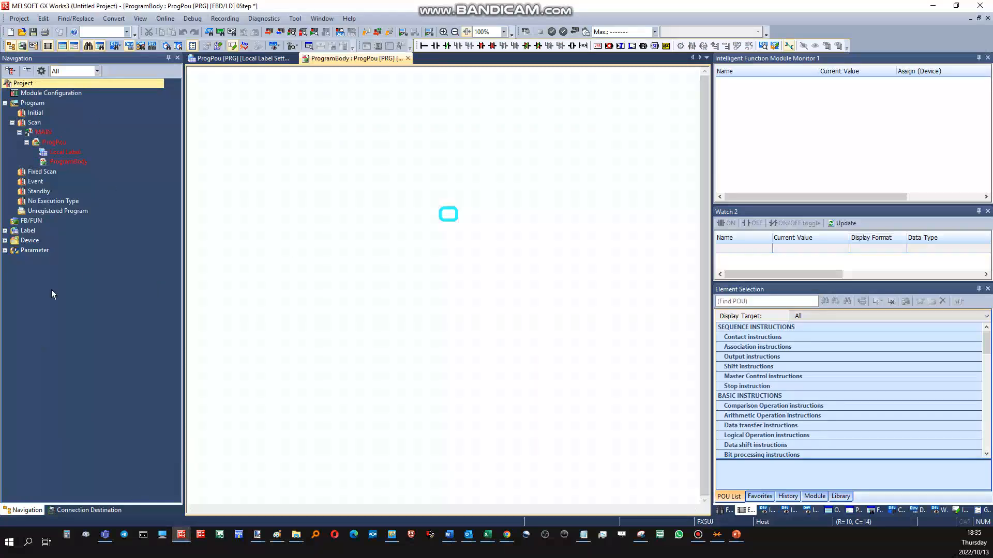
pyautogui.moveTo(158, 379)
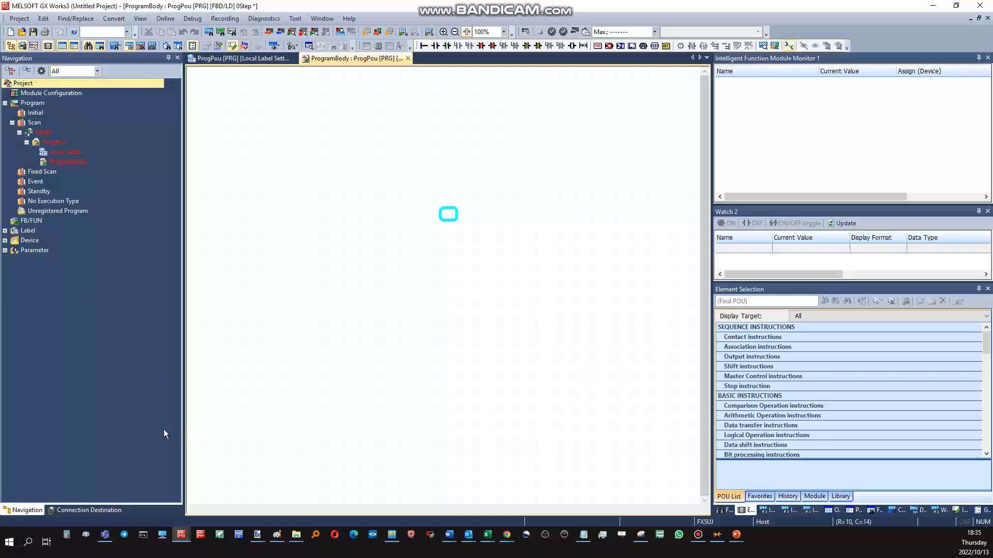
pyautogui.moveTo(140, 441)
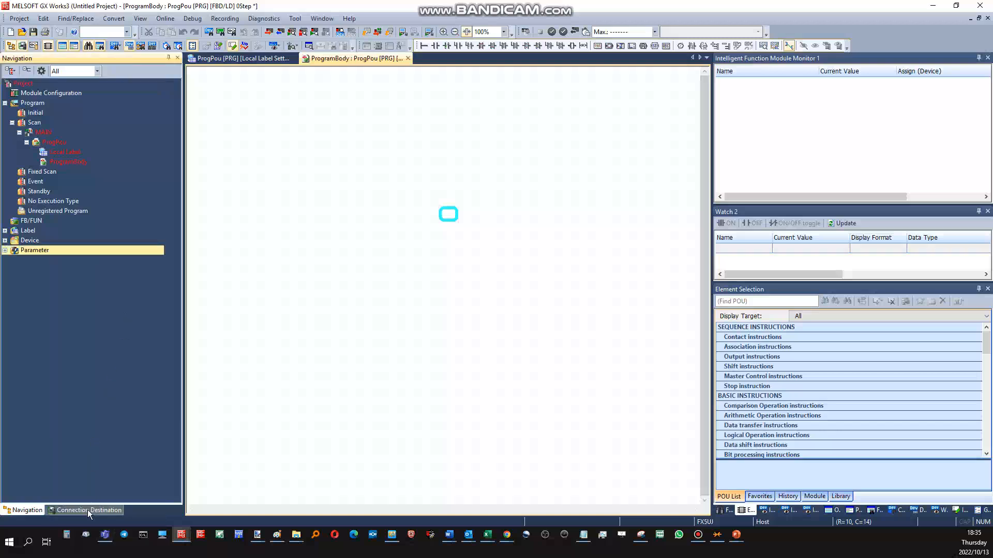
# Set the connection destination to direct USB and pass the FX5UJCPU communication test
pyautogui.click(88, 510)
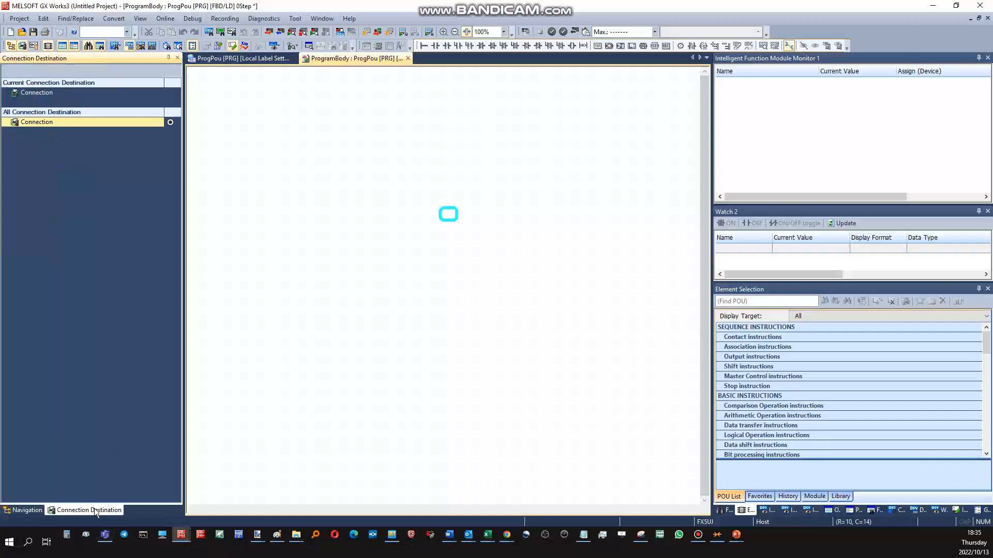
pyautogui.moveTo(211, 158)
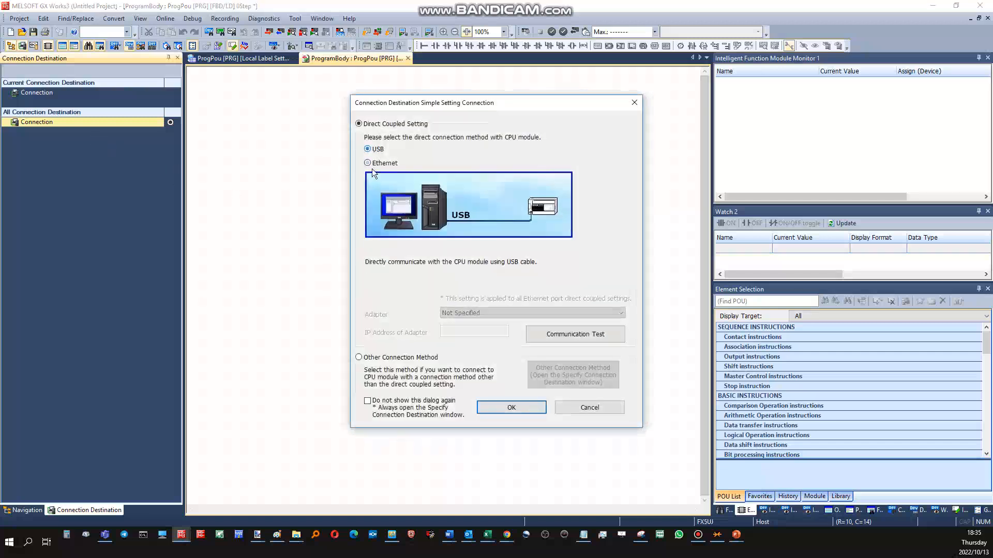
pyautogui.click(367, 163)
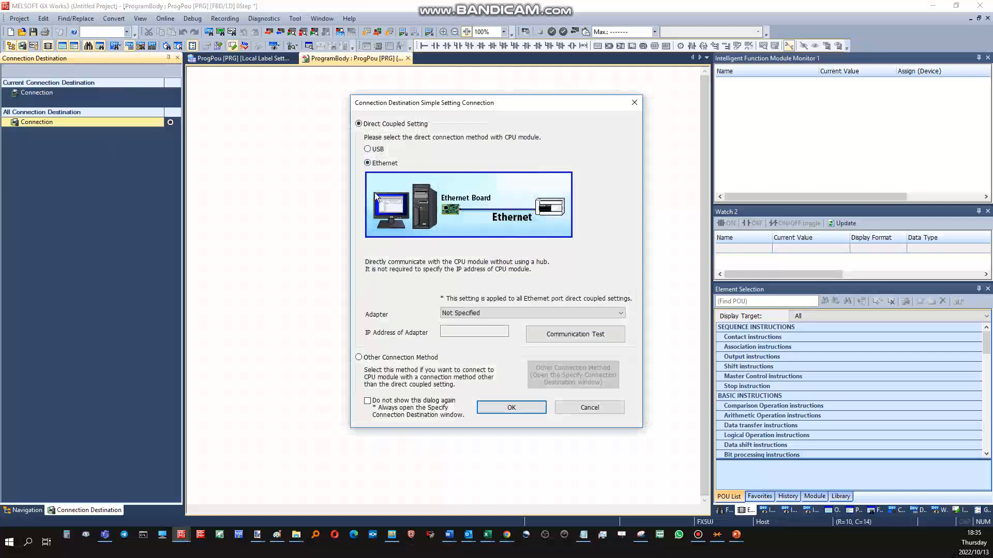
pyautogui.moveTo(377, 206)
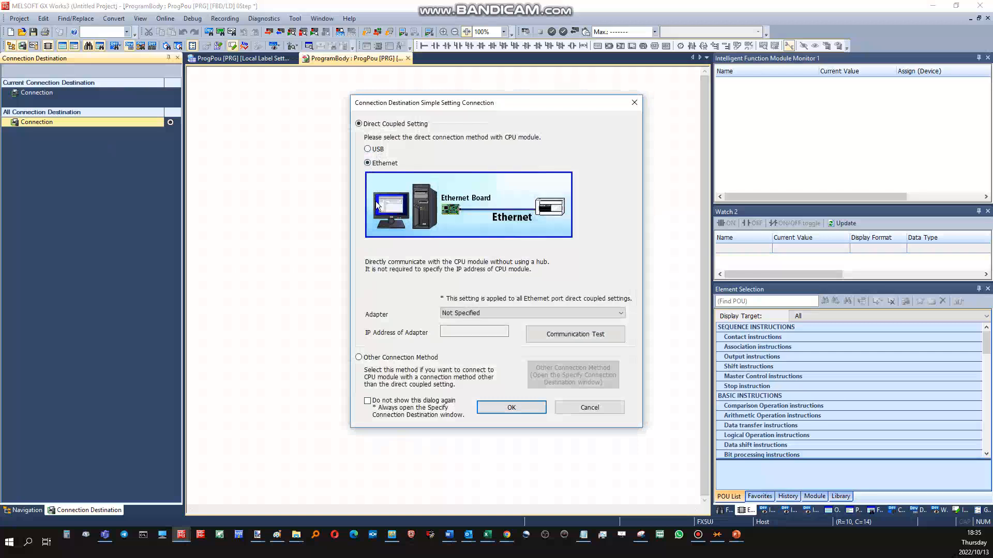
pyautogui.click(367, 148)
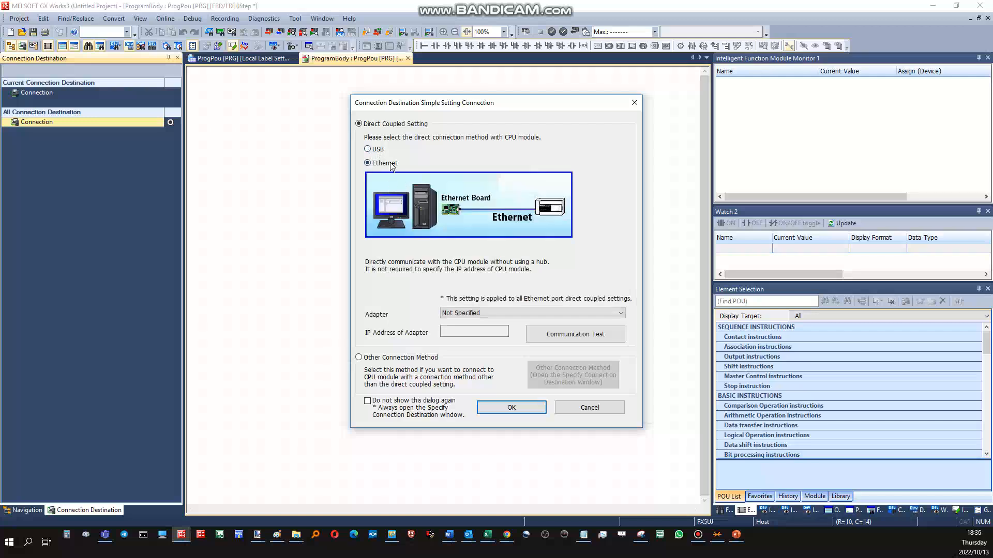
pyautogui.moveTo(391, 240)
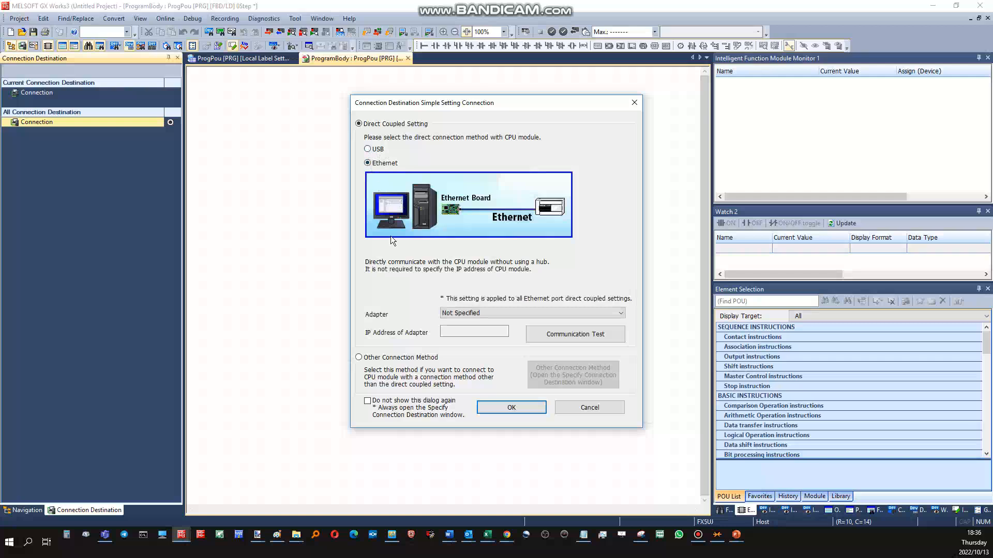
pyautogui.moveTo(388, 199)
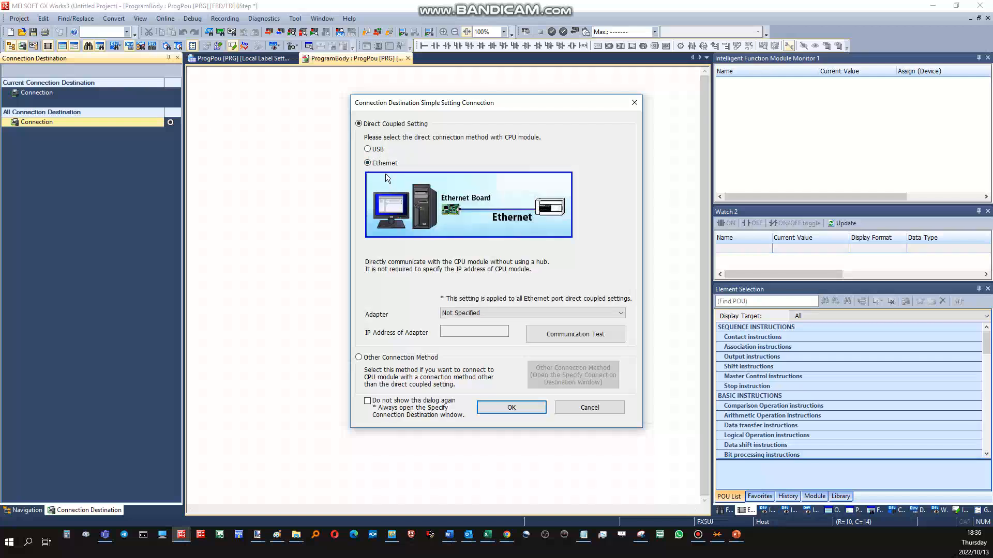
pyautogui.click(367, 149)
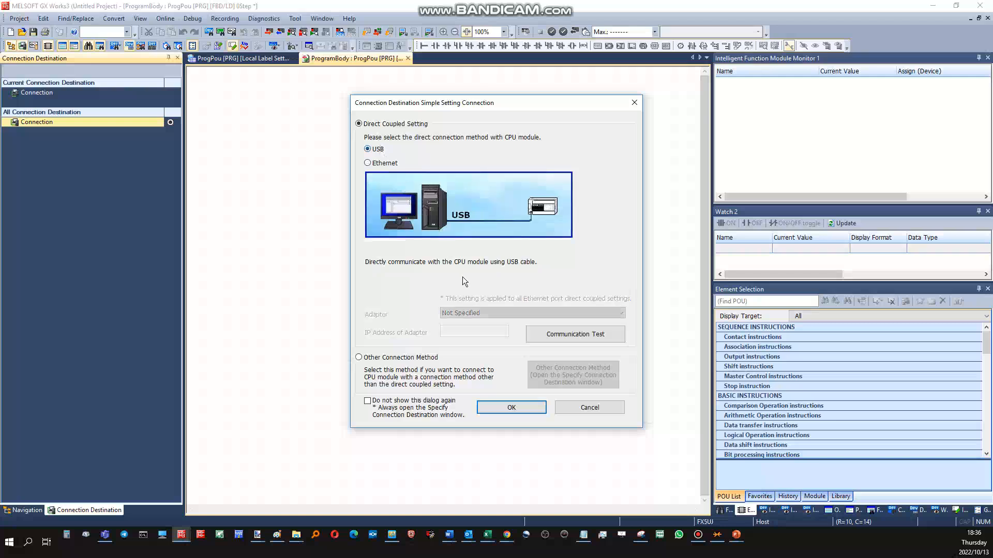
pyautogui.moveTo(426, 146)
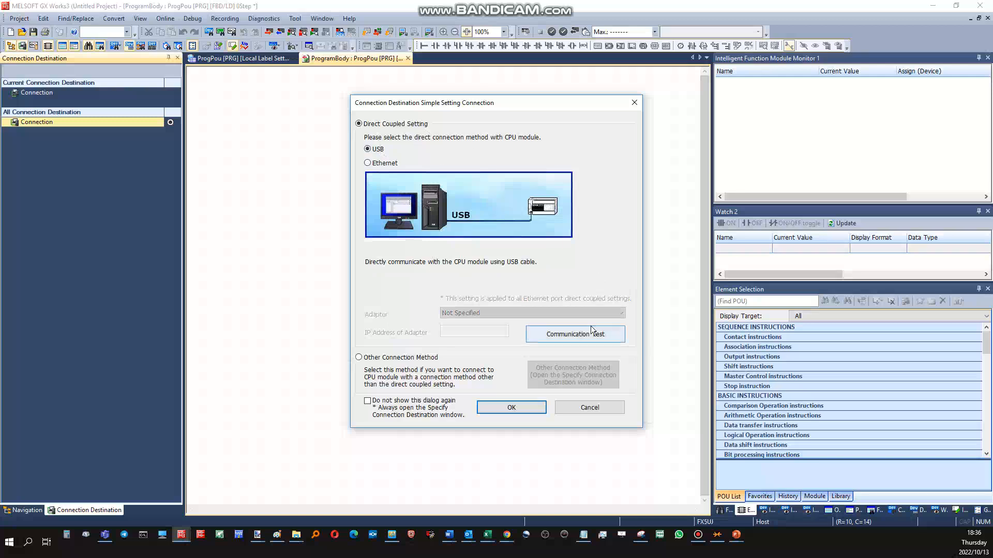
pyautogui.click(574, 333)
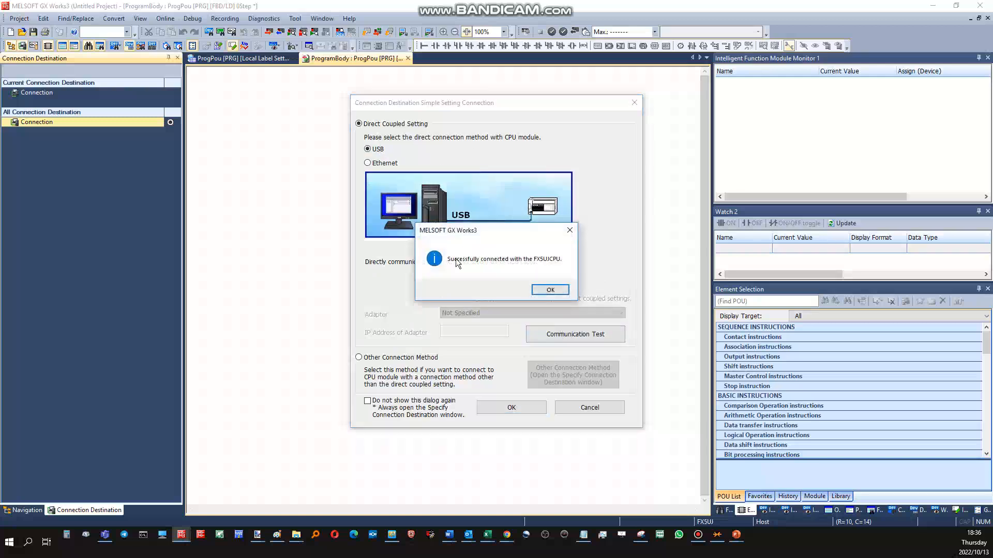
pyautogui.moveTo(507, 299)
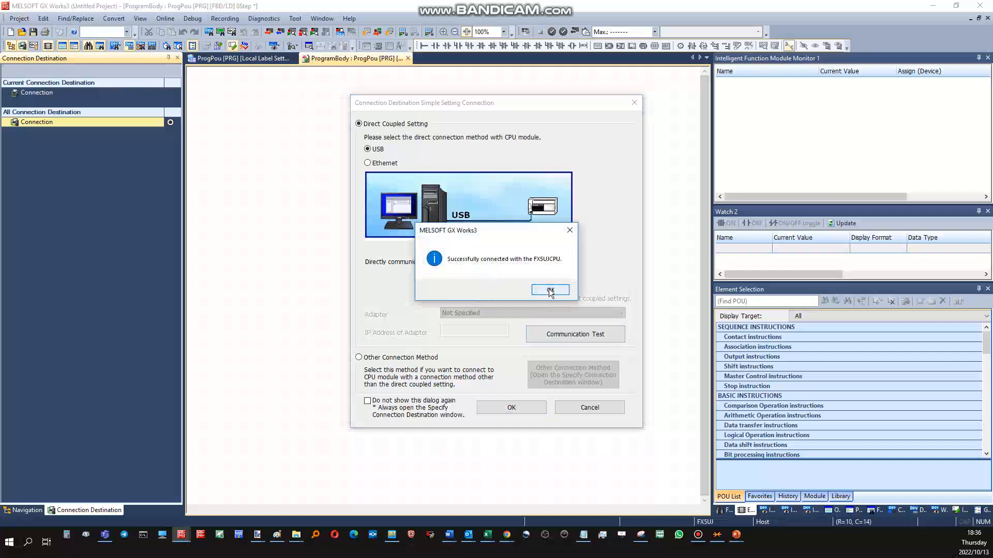
pyautogui.click(549, 290)
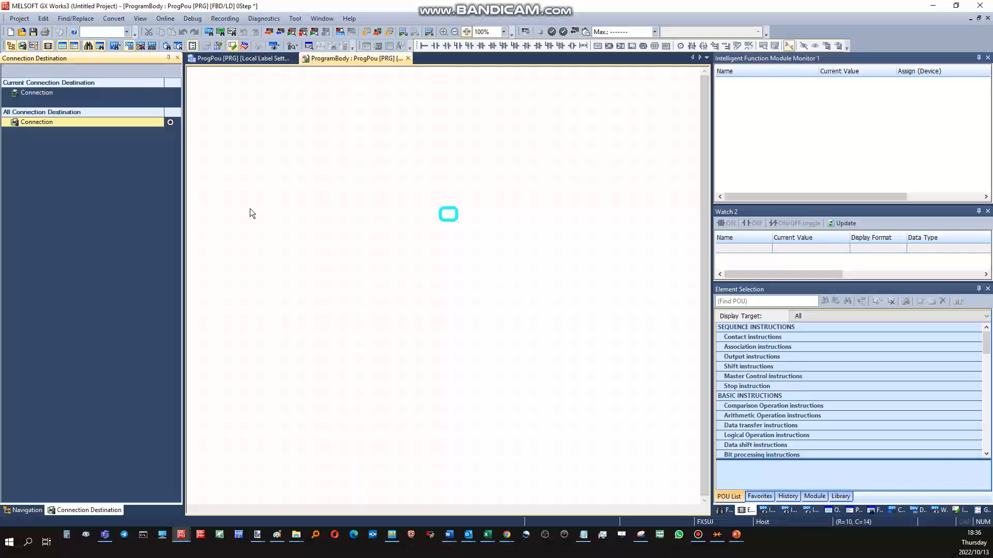
pyautogui.moveTo(169, 248)
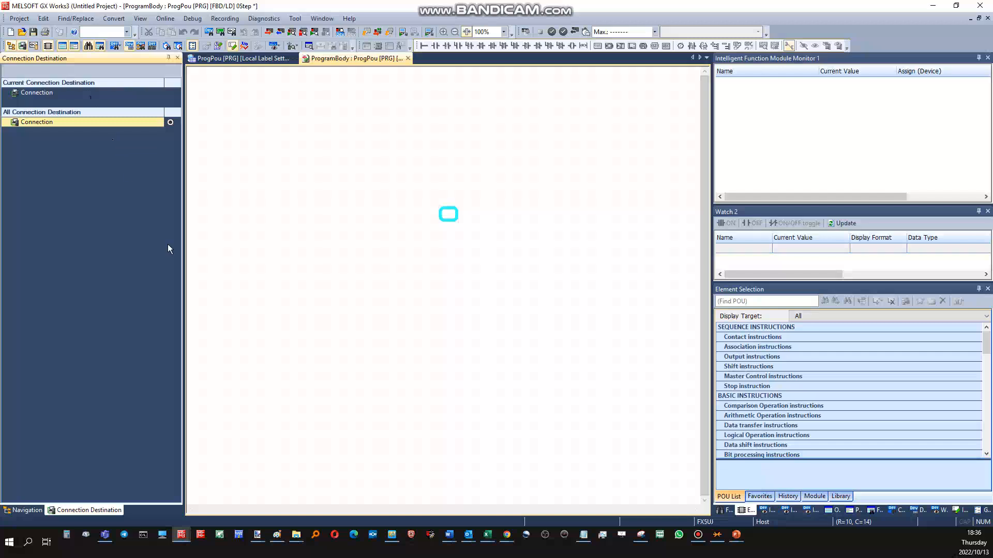
pyautogui.click(25, 510)
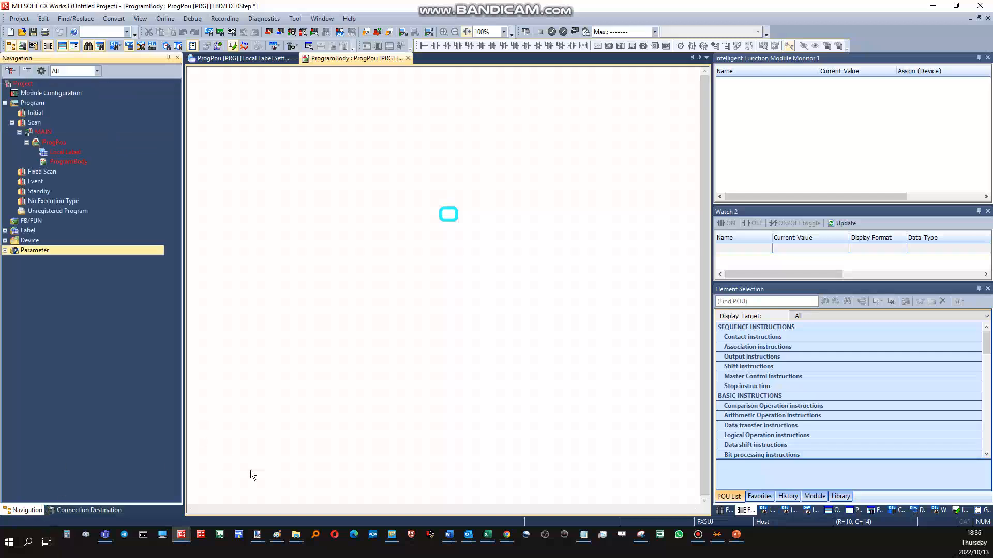
pyautogui.moveTo(384, 172)
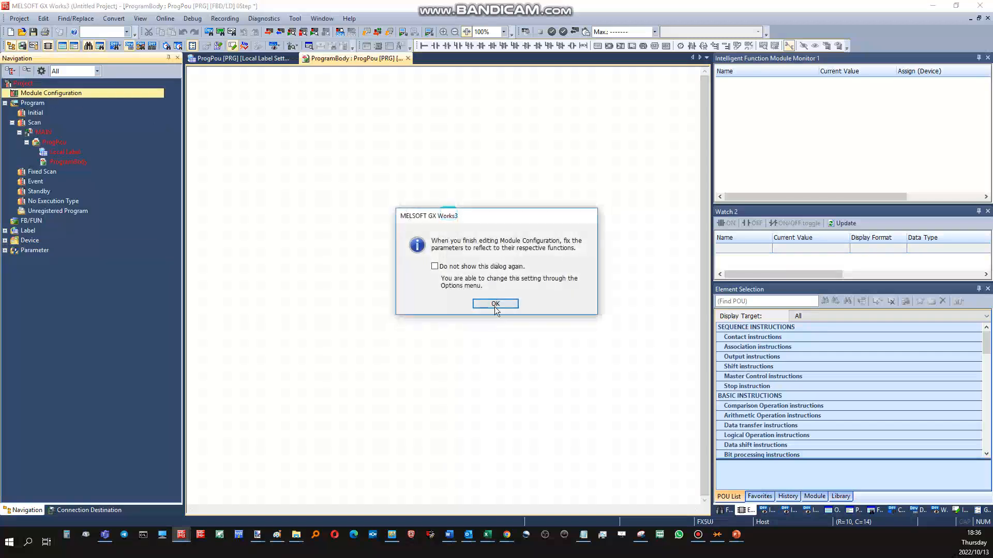
pyautogui.click(495, 304)
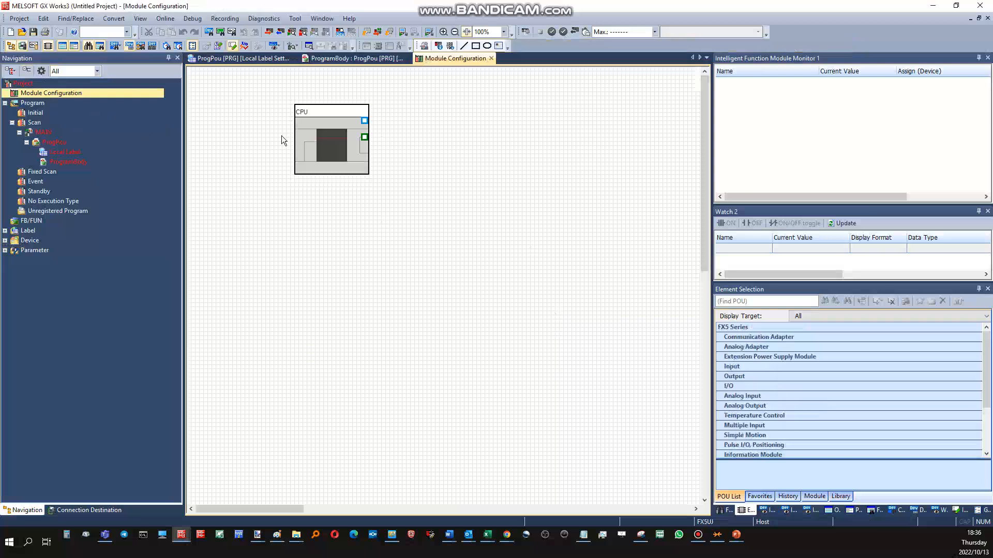
pyautogui.moveTo(331, 139); pyautogui.dragTo(393, 201)
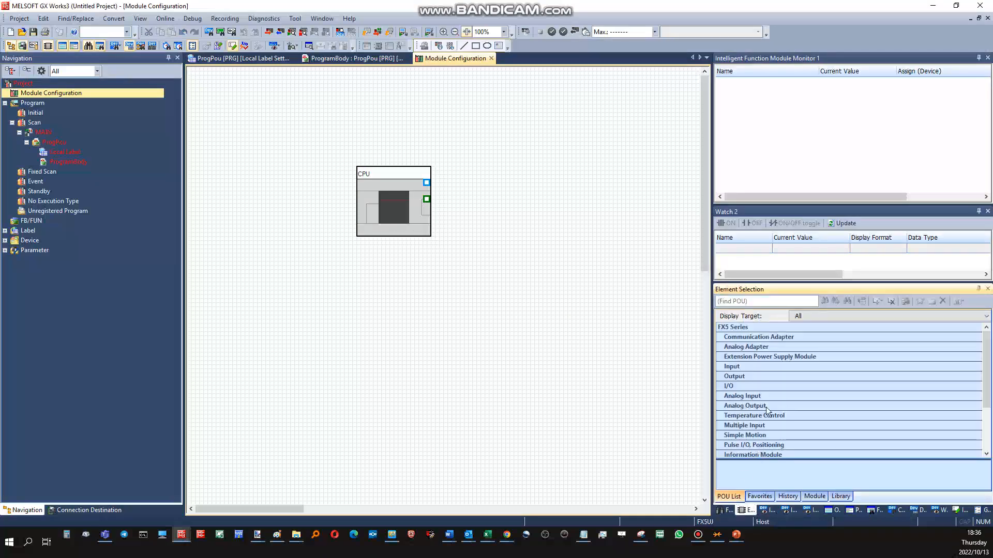
pyautogui.moveTo(763, 355)
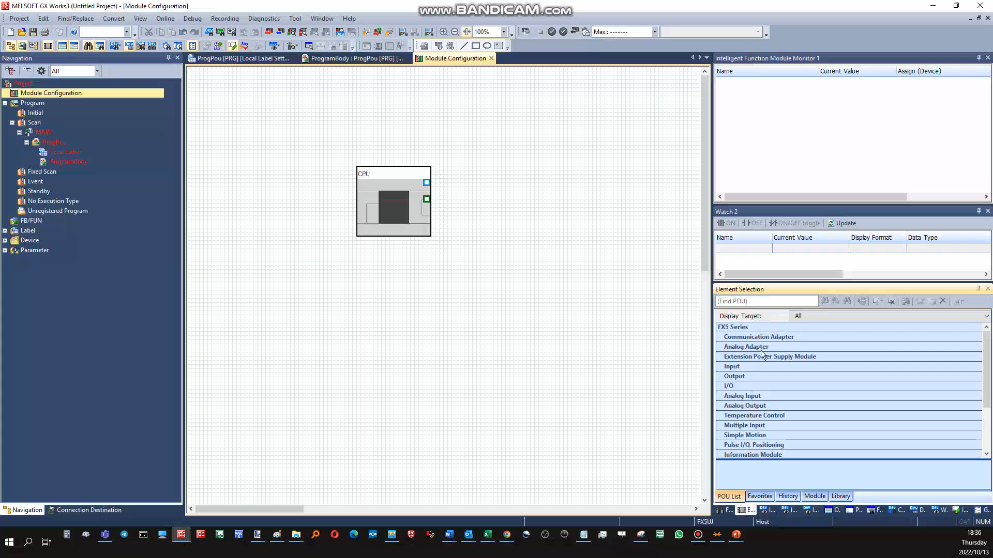
pyautogui.moveTo(768, 373)
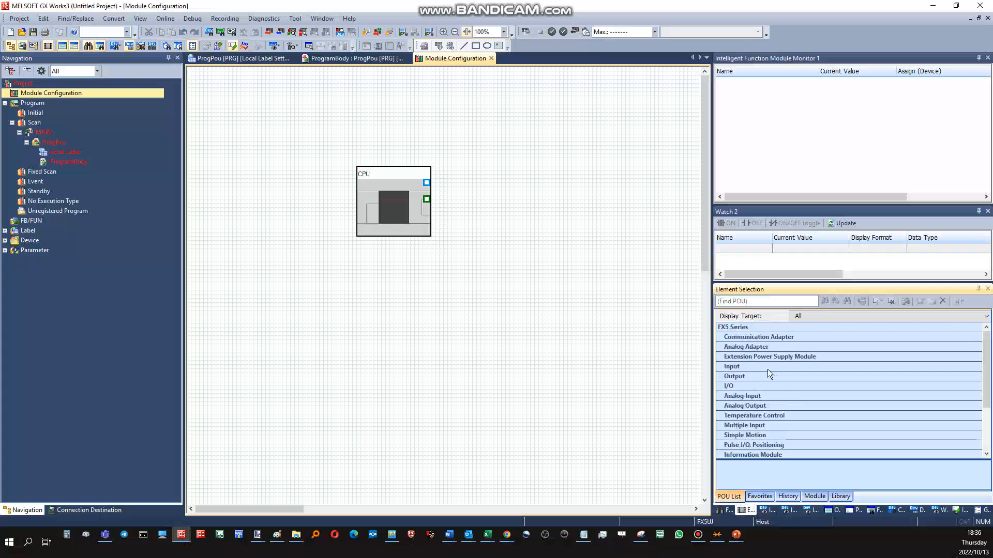
pyautogui.moveTo(586, 423)
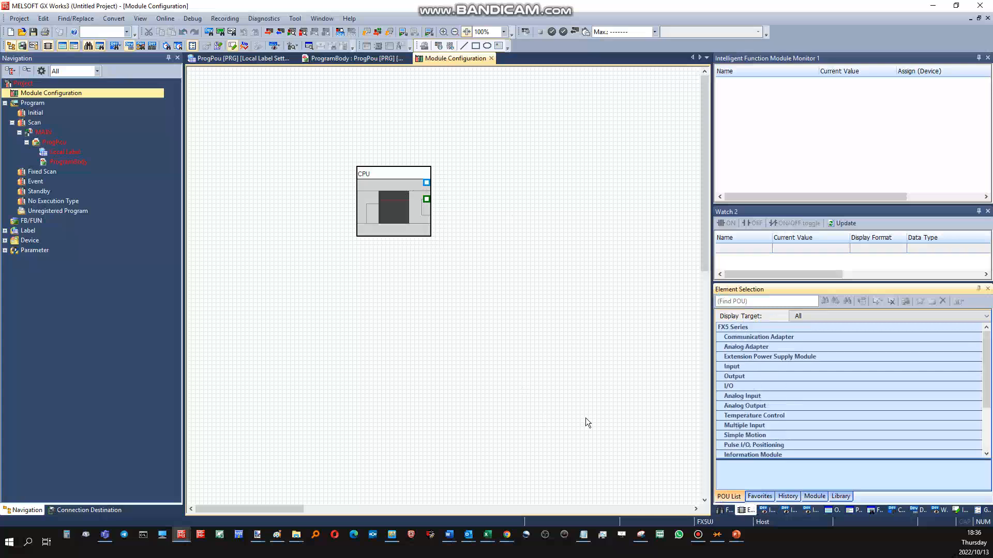
pyautogui.moveTo(810, 337)
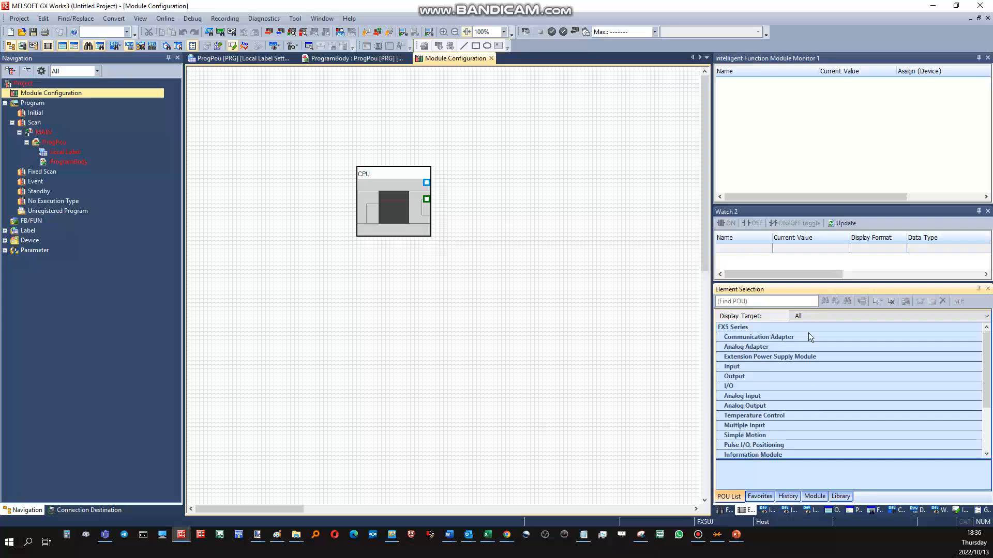
pyautogui.moveTo(755, 403)
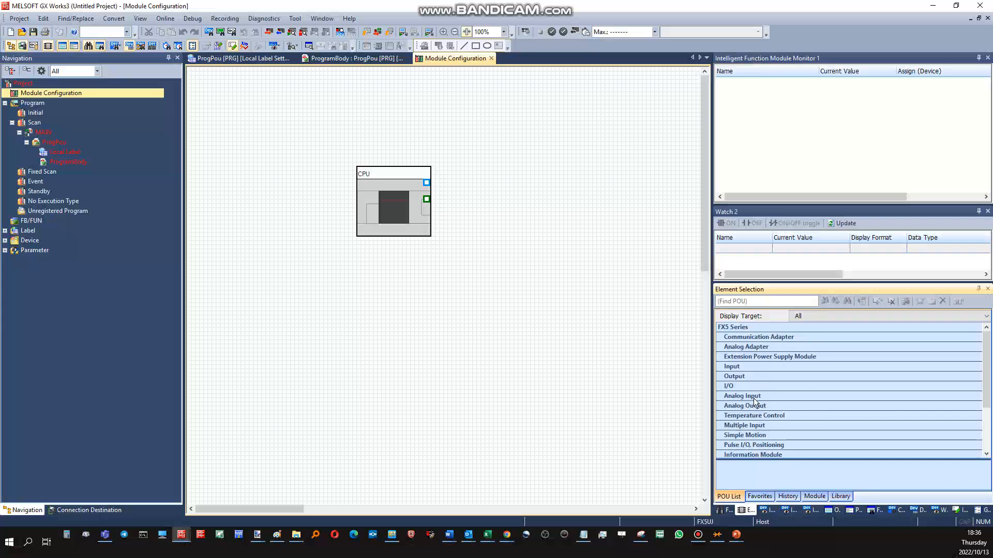
# Place the FX5-8AD module next to the FX5UJCPU and fix its parameters
pyautogui.click(742, 396)
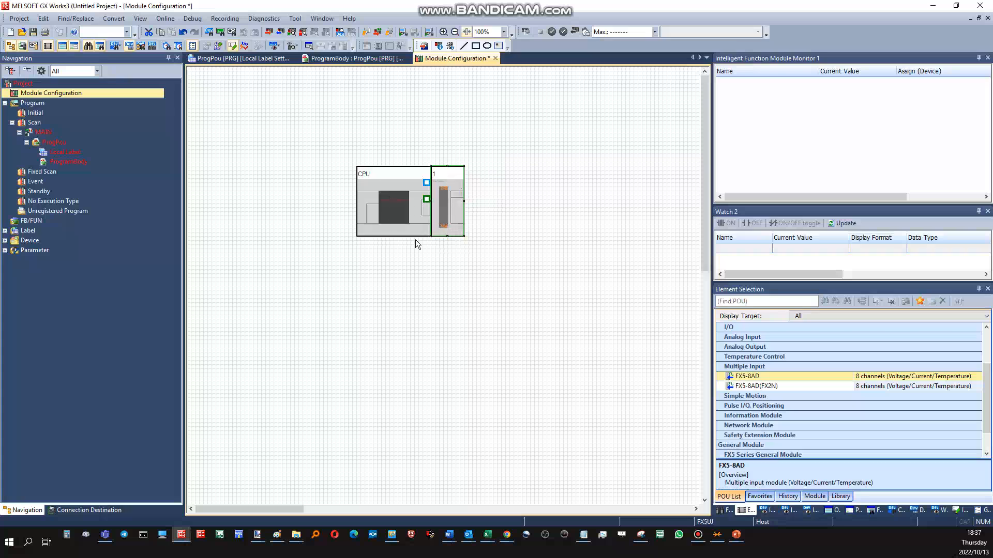
pyautogui.click(5, 252)
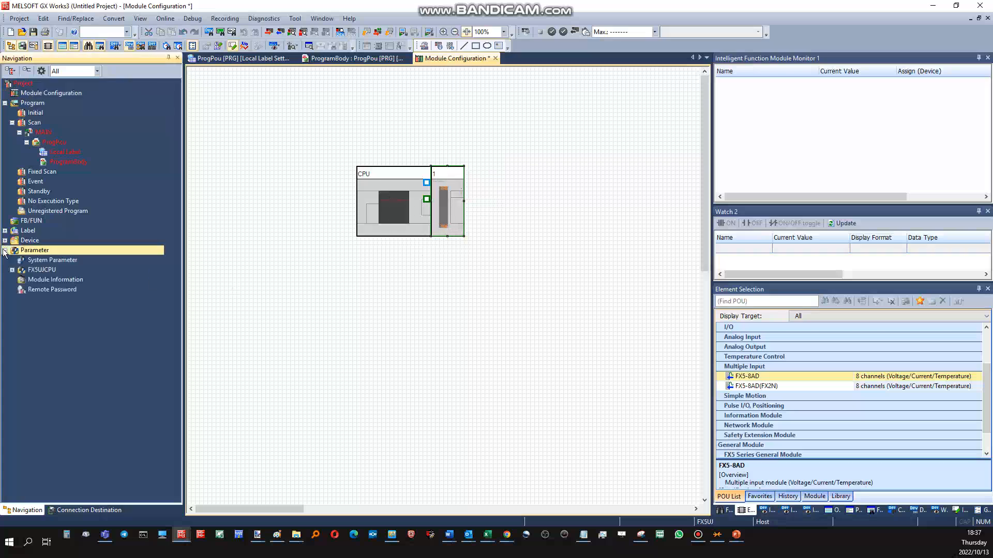
pyautogui.click(12, 270)
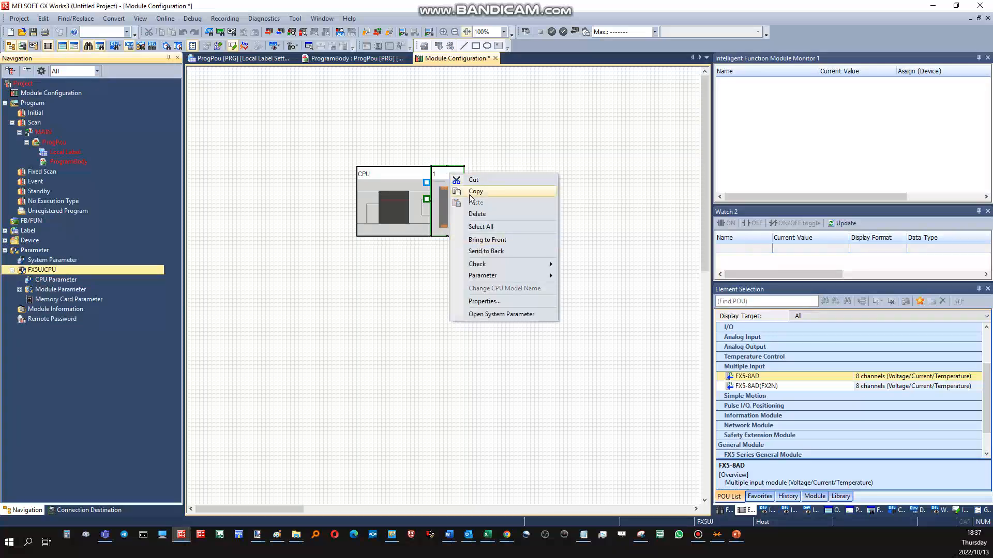
pyautogui.moveTo(482, 275)
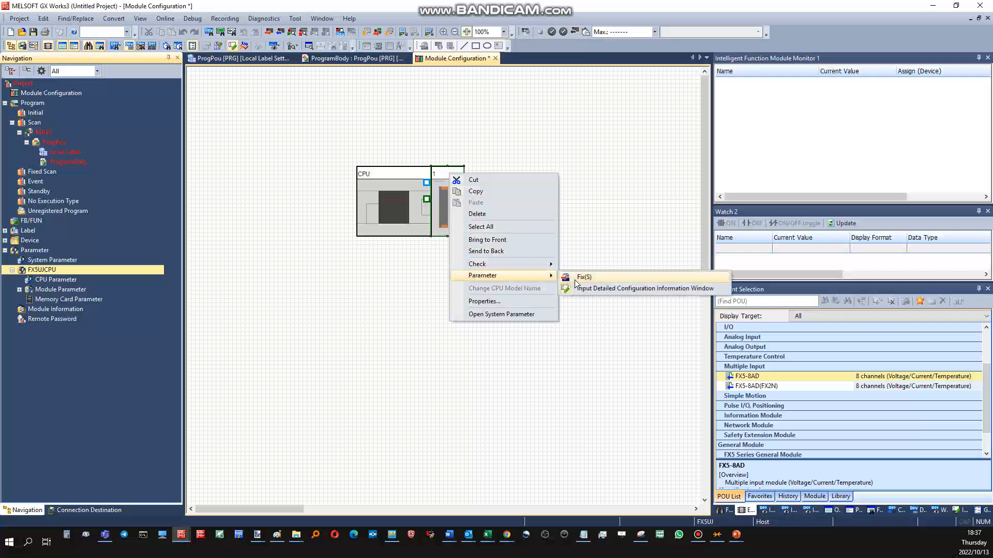
pyautogui.click(583, 277)
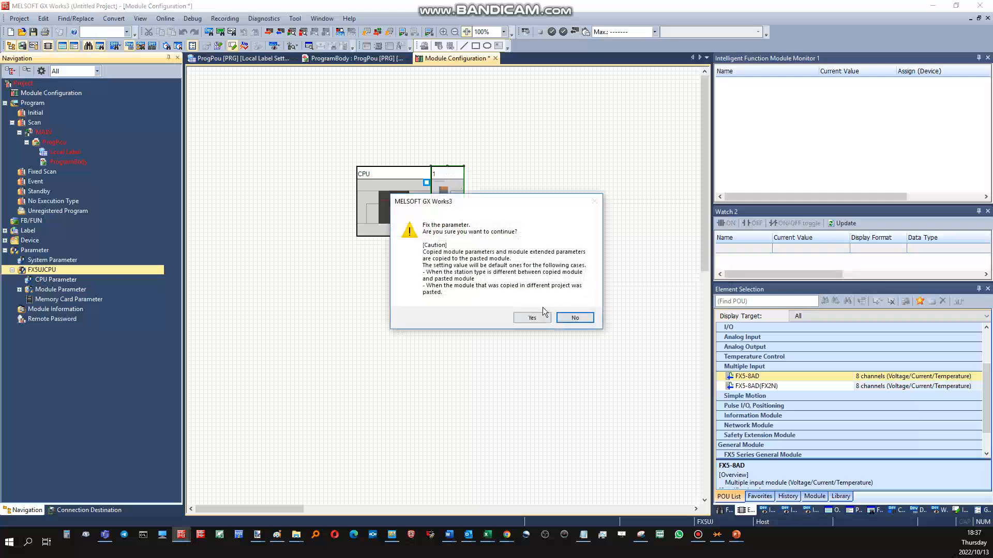
pyautogui.click(527, 317)
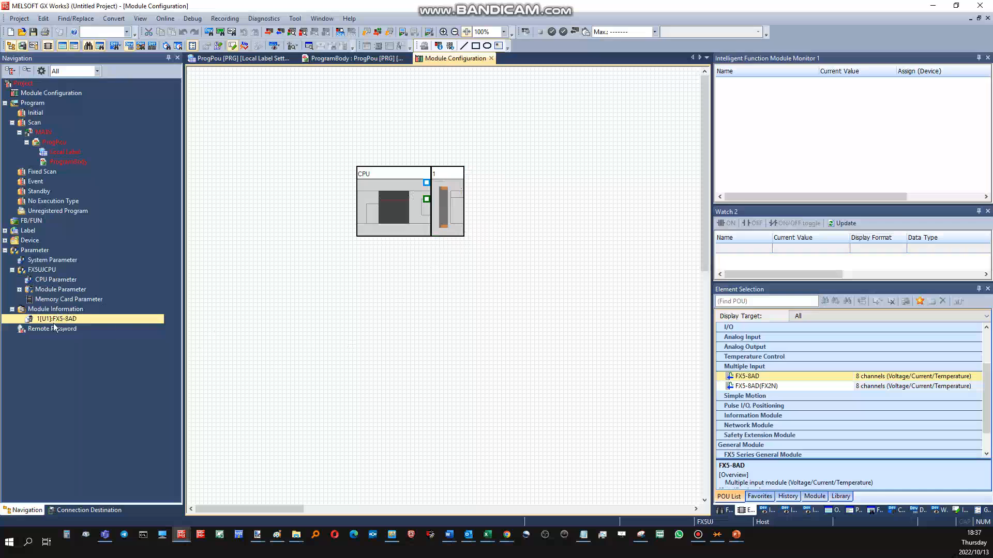
pyautogui.moveTo(86, 325)
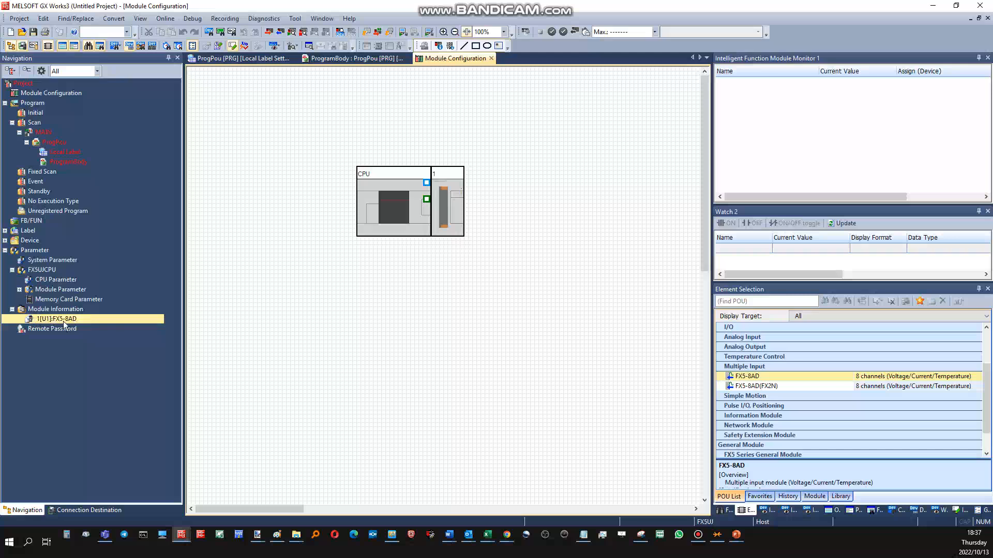
# Register 1[U1]:FX5-8AD to the Intelligent Function Module Monitor and scroll its item list
pyautogui.rightClick(57, 319)
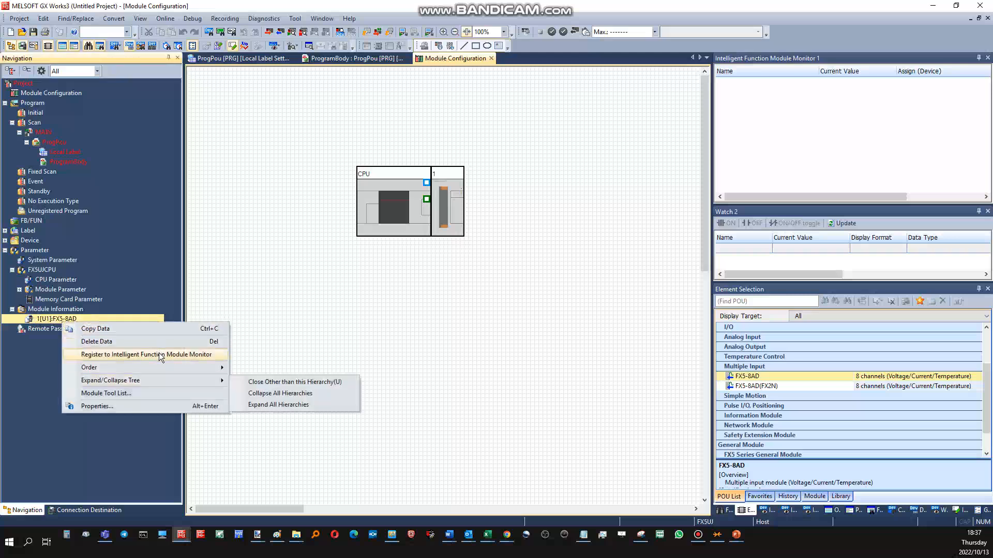
pyautogui.moveTo(170, 361)
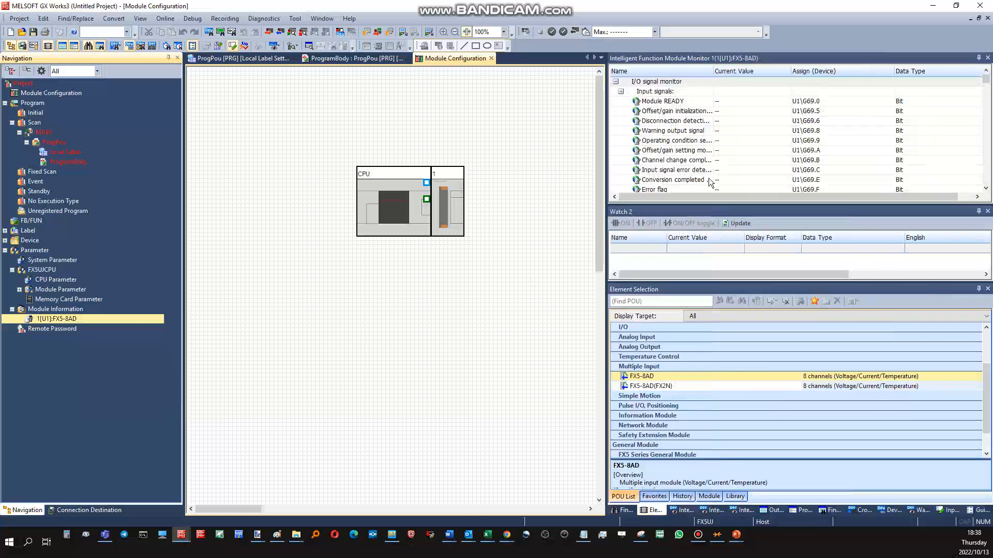
pyautogui.moveTo(720, 222)
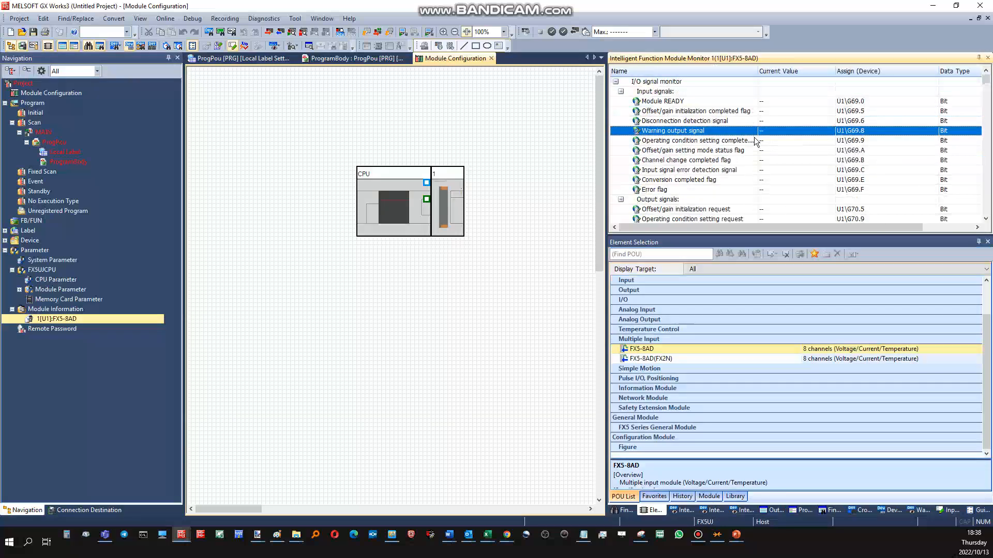
pyautogui.moveTo(858, 103)
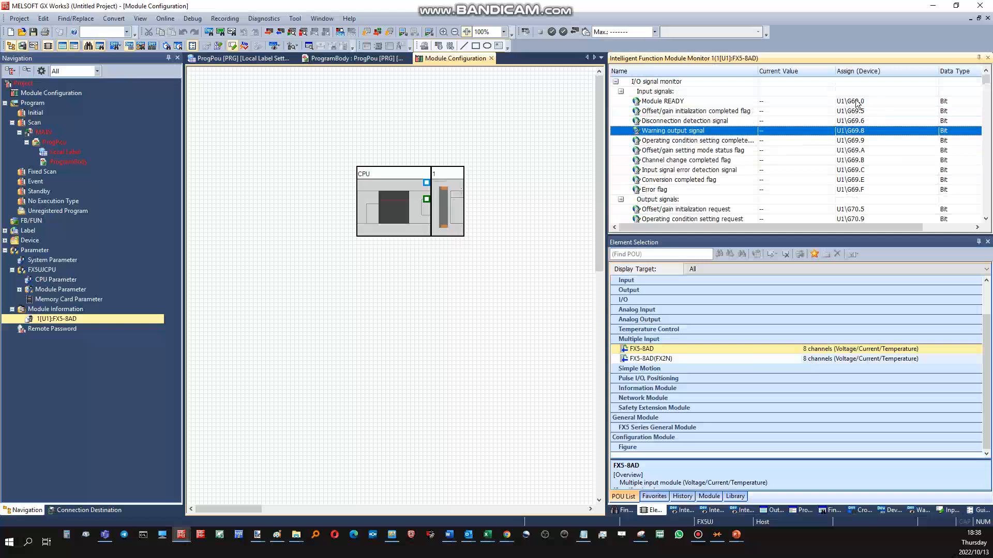
pyautogui.moveTo(849, 107)
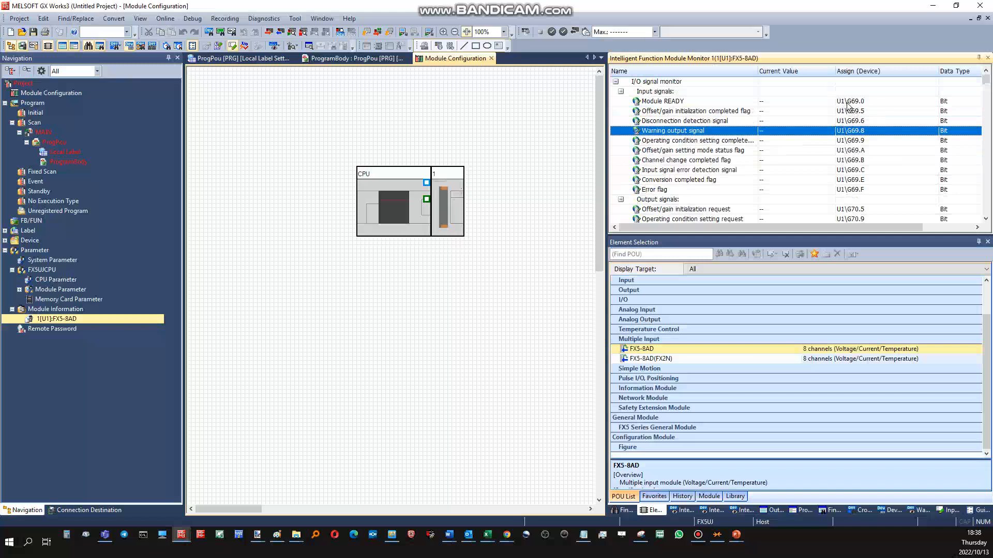
pyautogui.moveTo(761, 146)
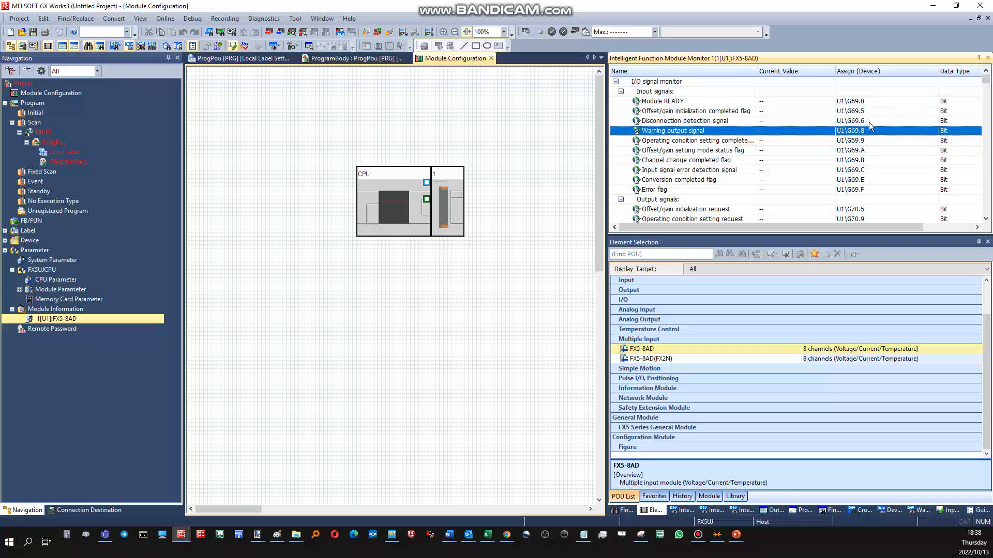
pyautogui.moveTo(757, 81)
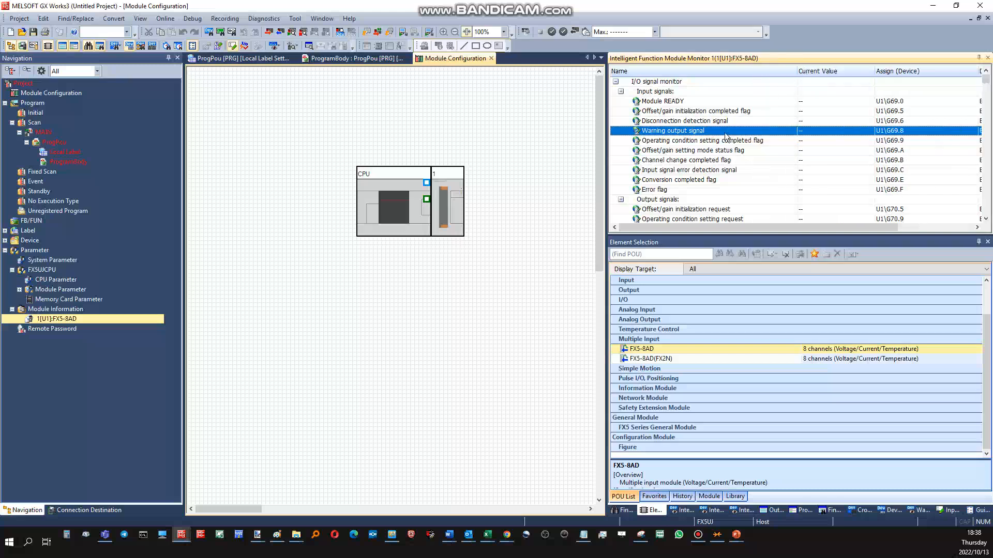
pyautogui.moveTo(731, 166)
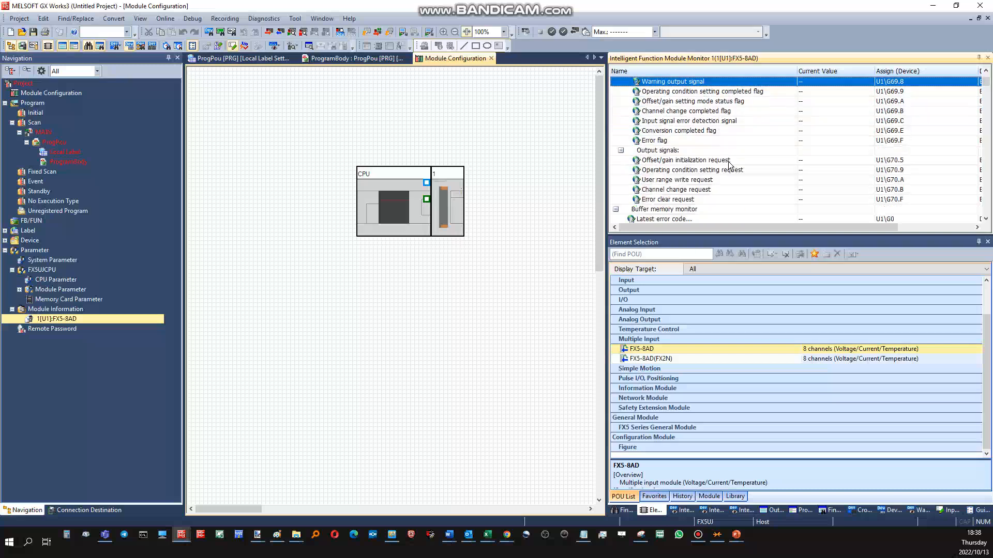
pyautogui.scroll(-3)
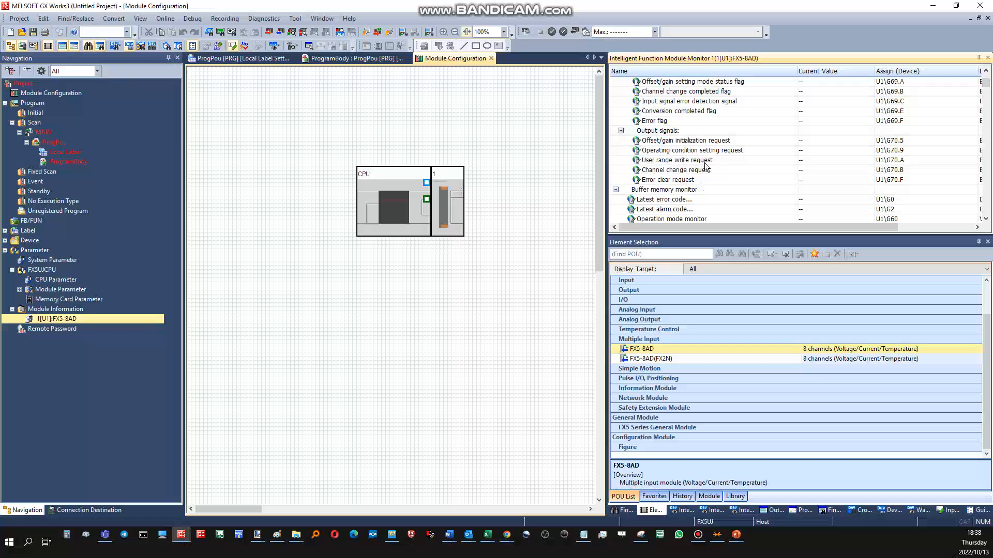
pyautogui.scroll(-3)
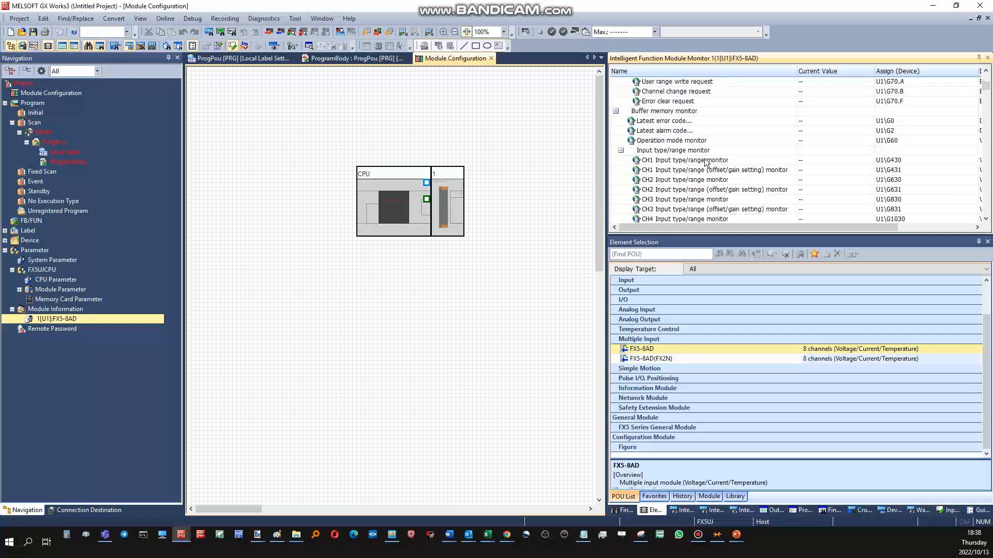
pyautogui.scroll(-3)
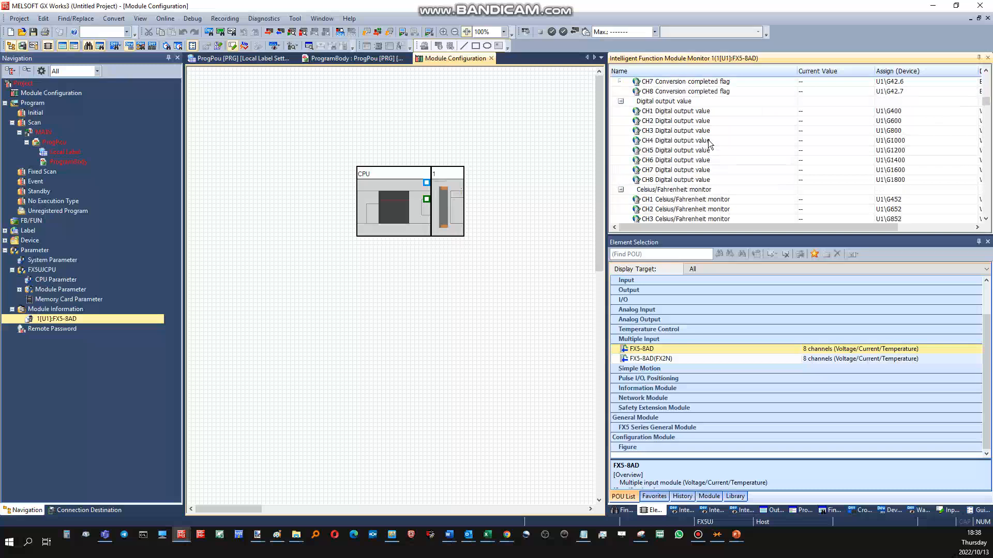
pyautogui.click(674, 180)
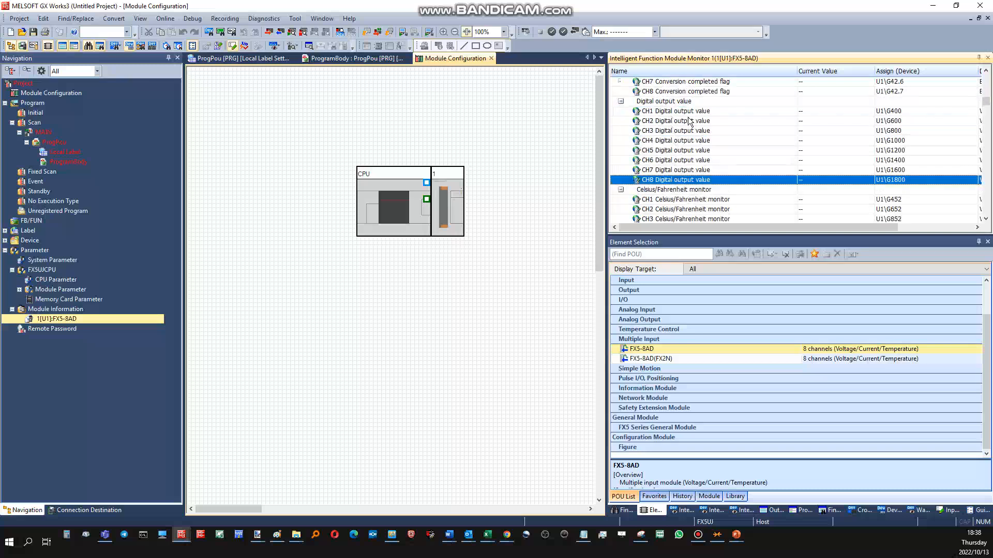
pyautogui.moveTo(774, 131)
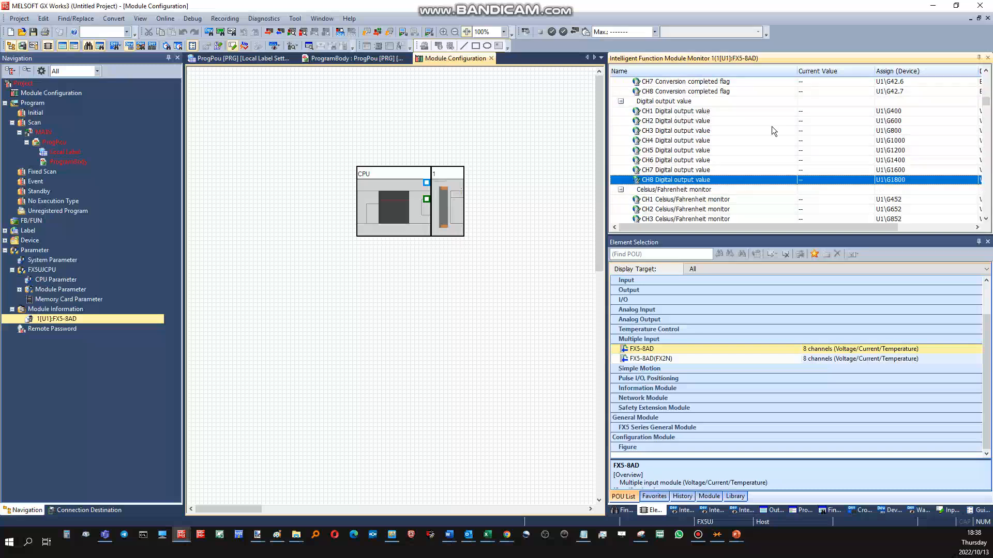
pyautogui.click(674, 160)
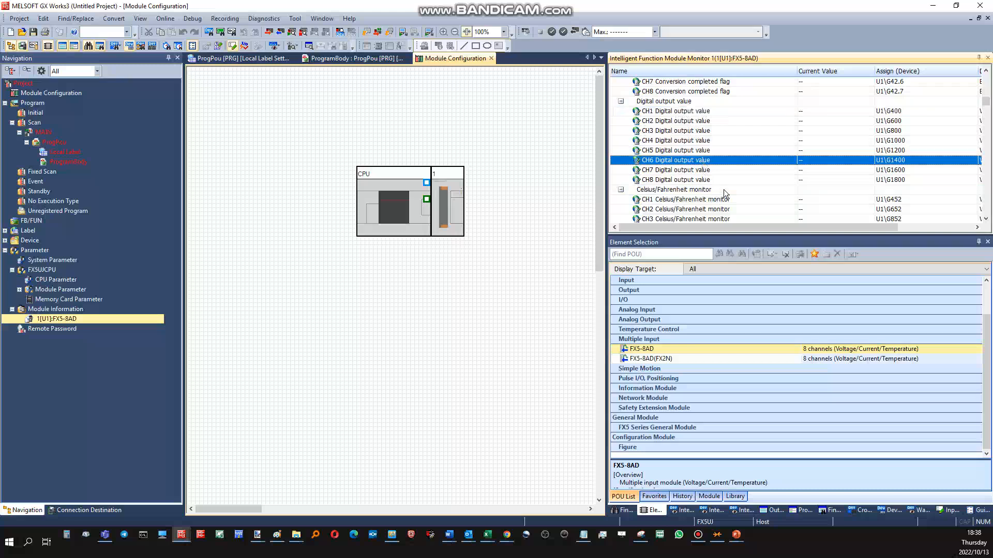
pyautogui.moveTo(327, 382)
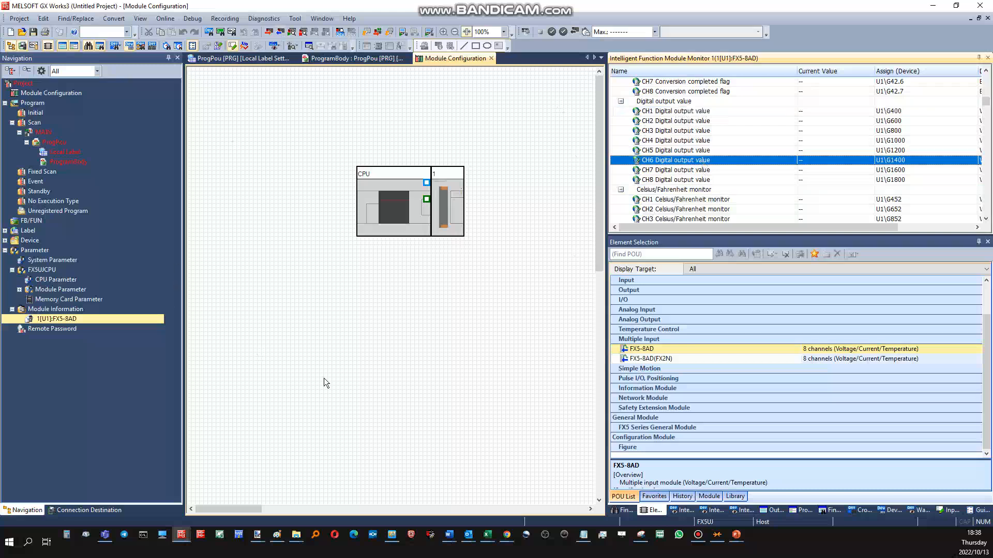
pyautogui.moveTo(510, 158)
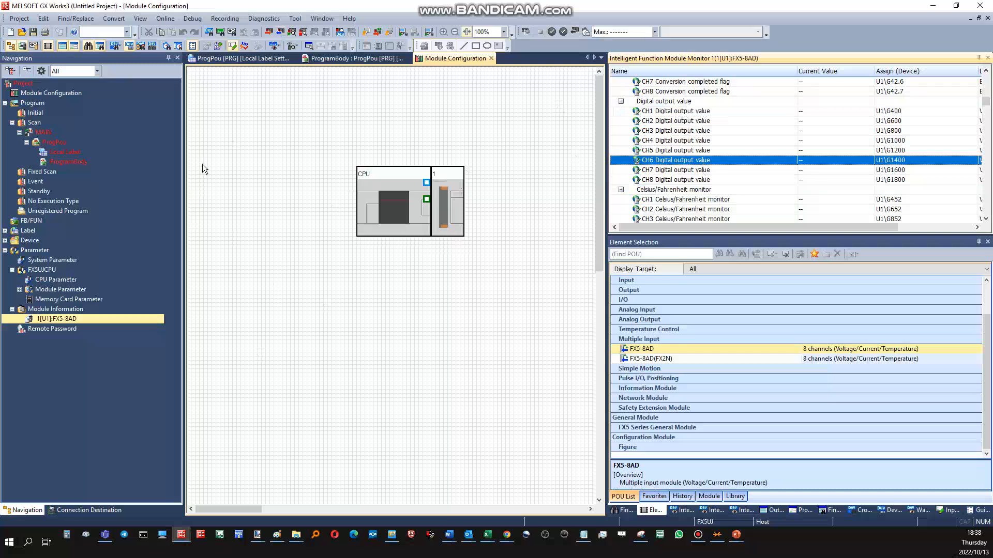
pyautogui.moveTo(446, 206)
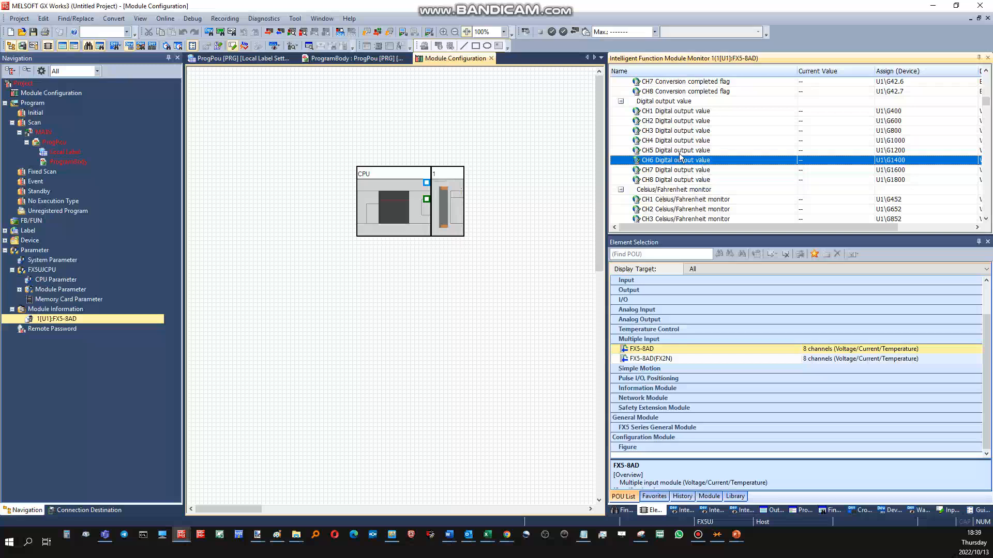
pyautogui.moveTo(795, 149)
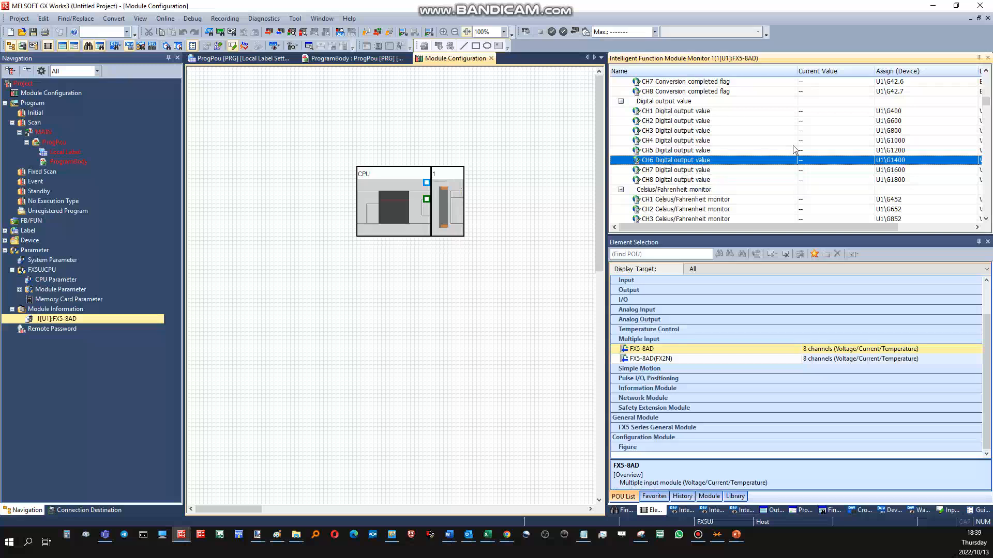
pyautogui.click(674, 131)
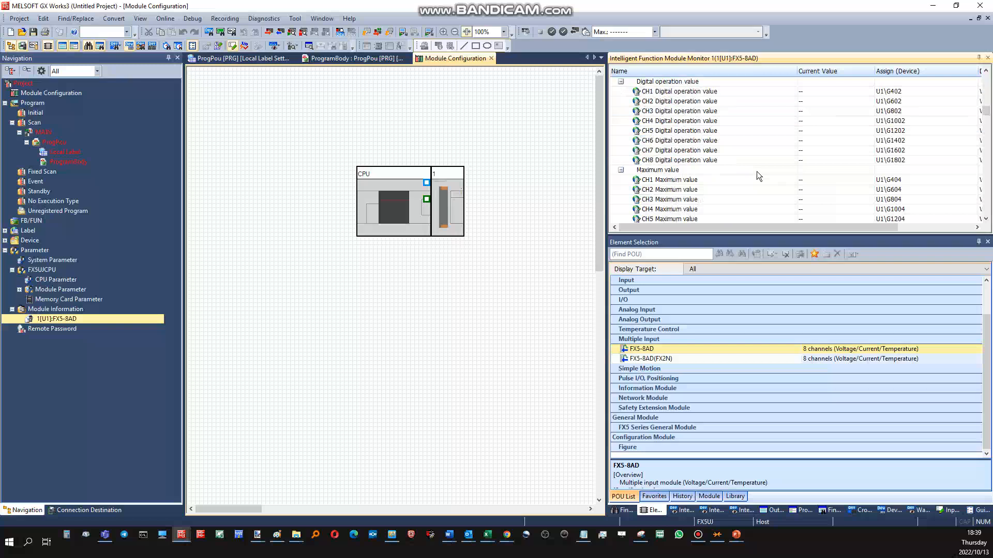
pyautogui.scroll(-3)
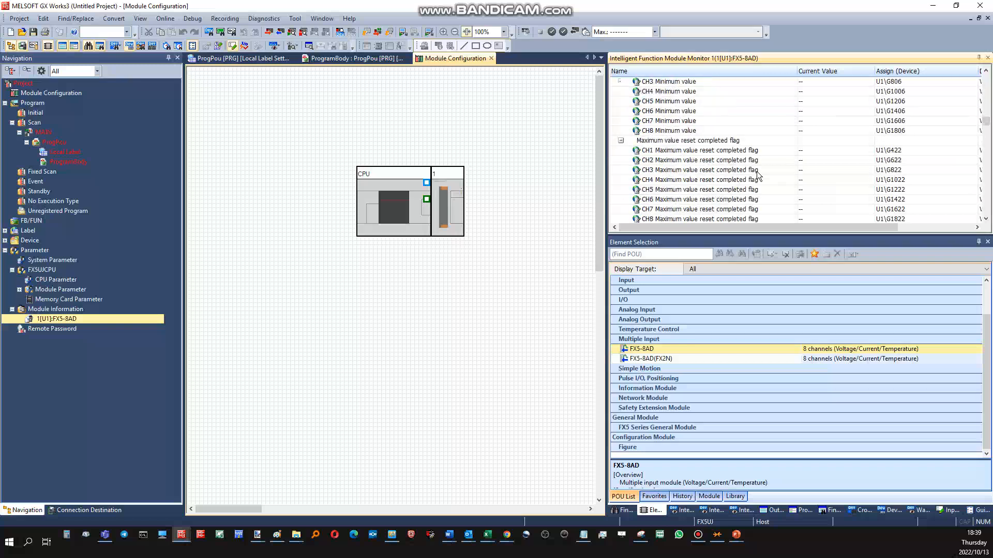
pyautogui.scroll(-3)
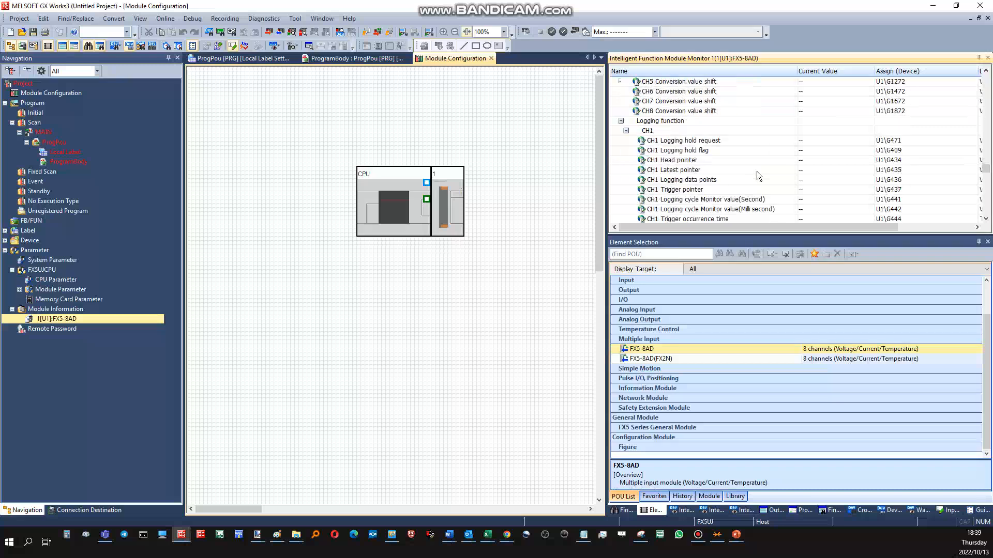
pyautogui.scroll(-3)
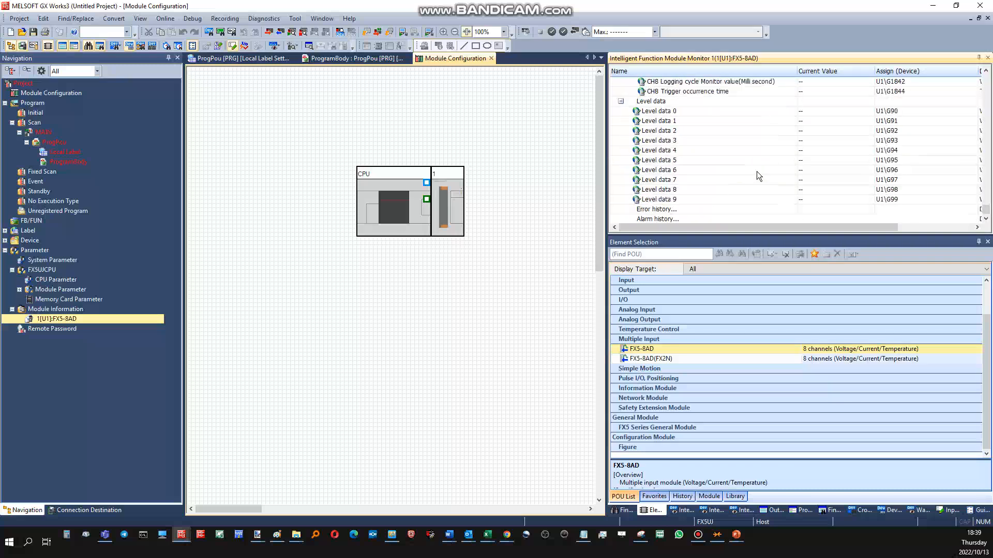
pyautogui.scroll(-3)
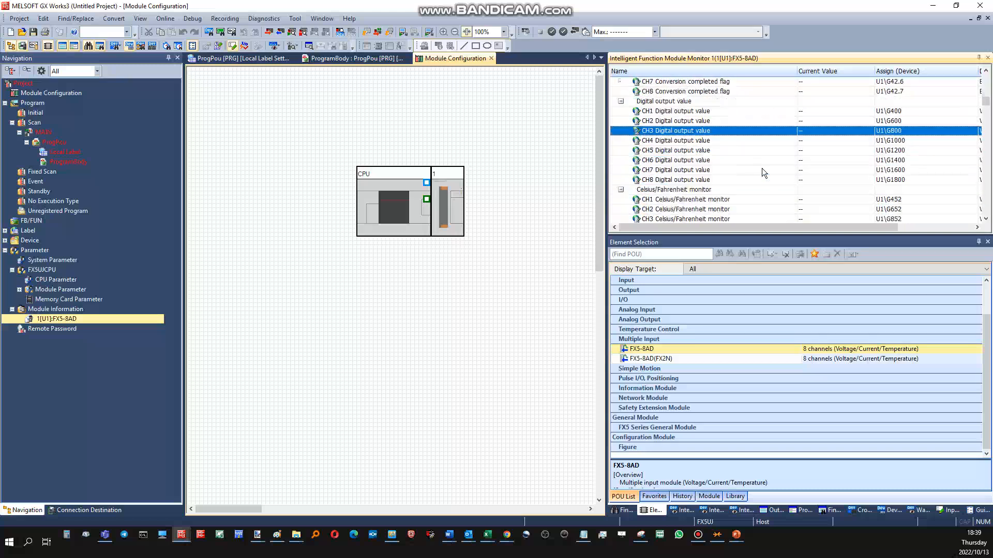
pyautogui.scroll(-3)
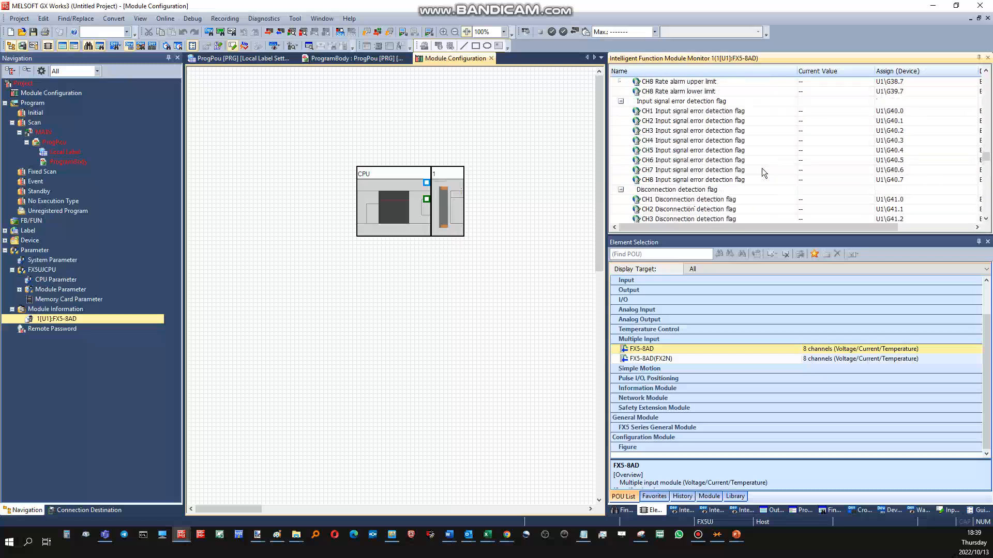
pyautogui.scroll(-3)
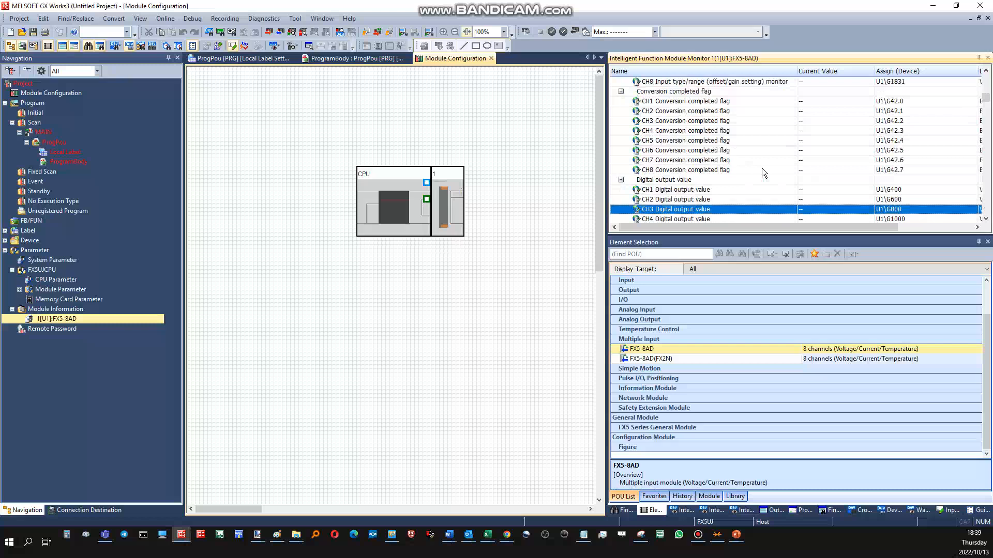
pyautogui.scroll(-3)
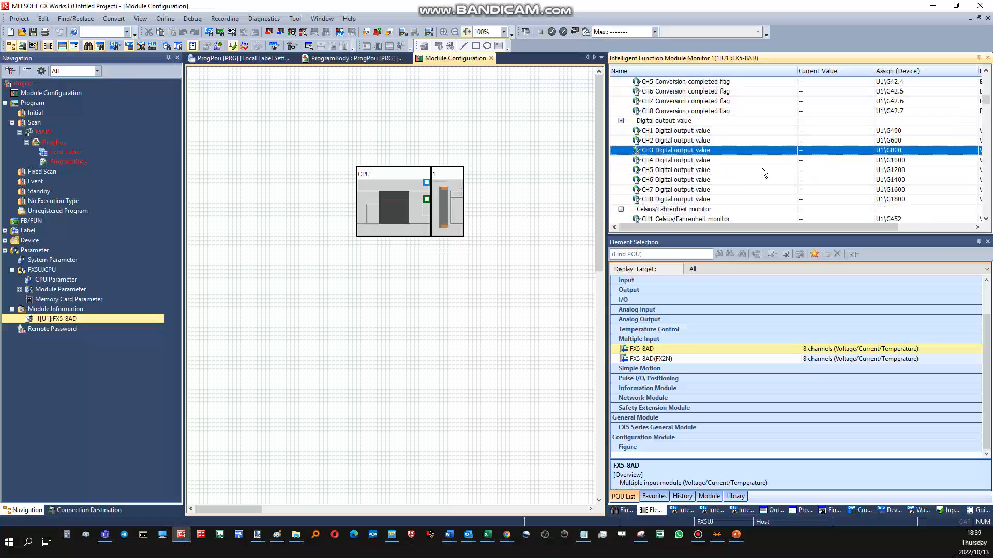
pyautogui.scroll(-3)
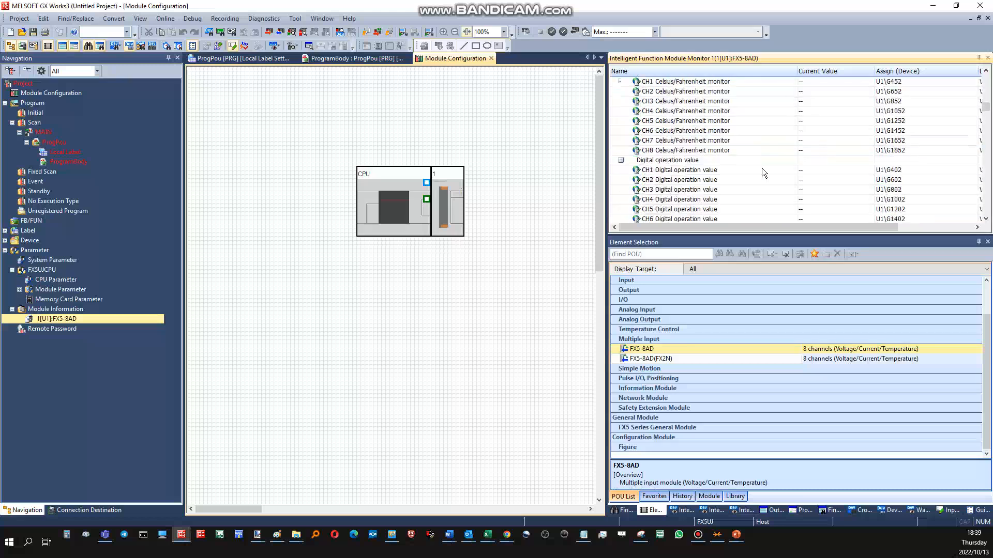
pyautogui.scroll(-3)
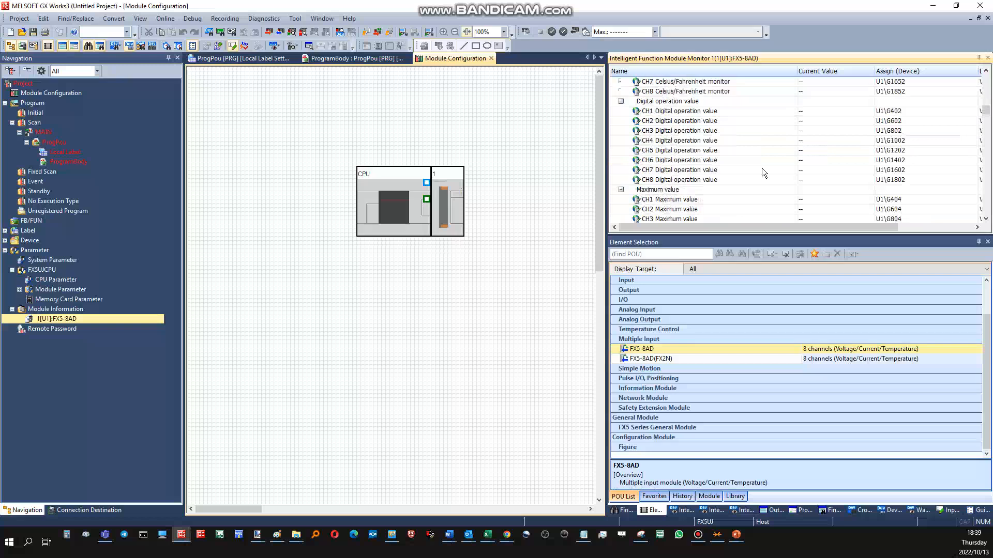
pyautogui.scroll(-3)
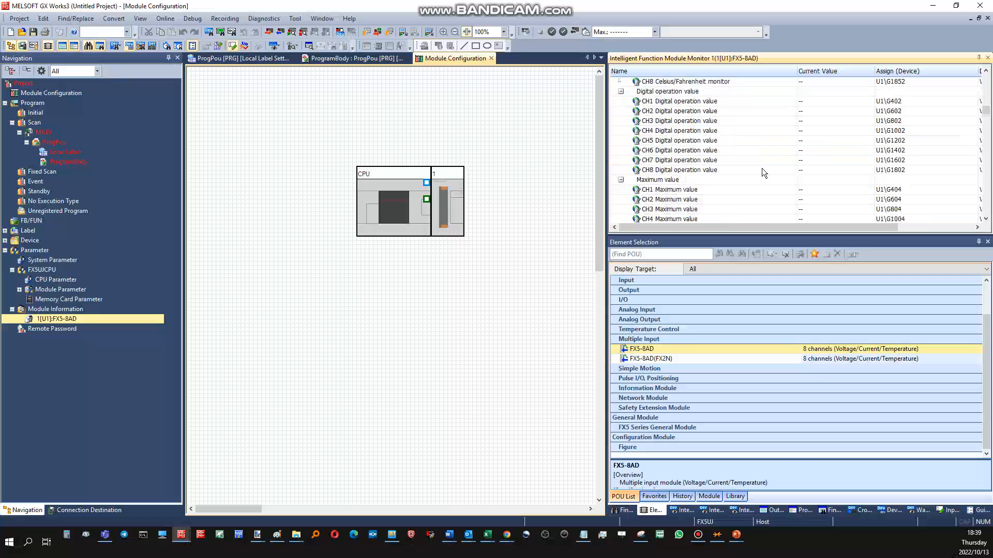
pyautogui.scroll(-3)
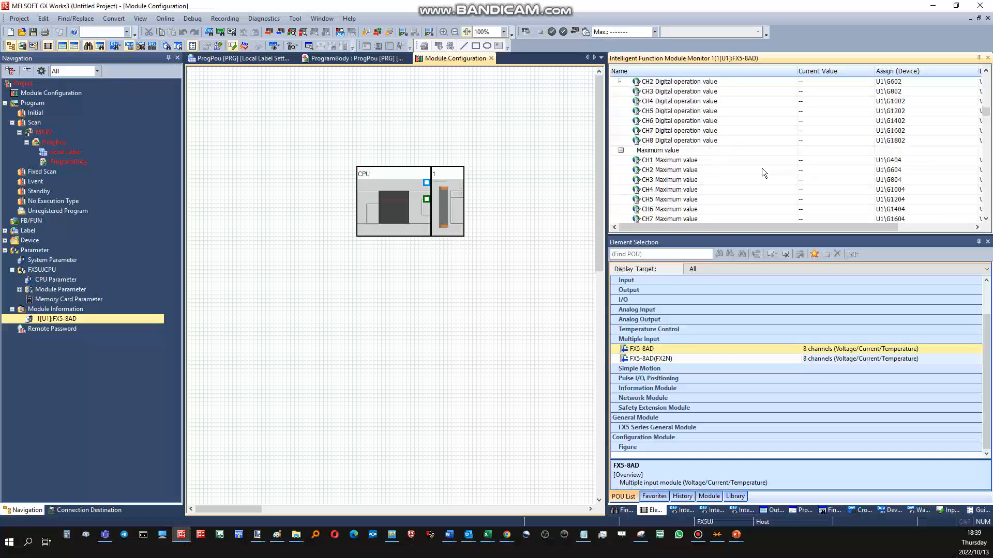
pyautogui.scroll(-3)
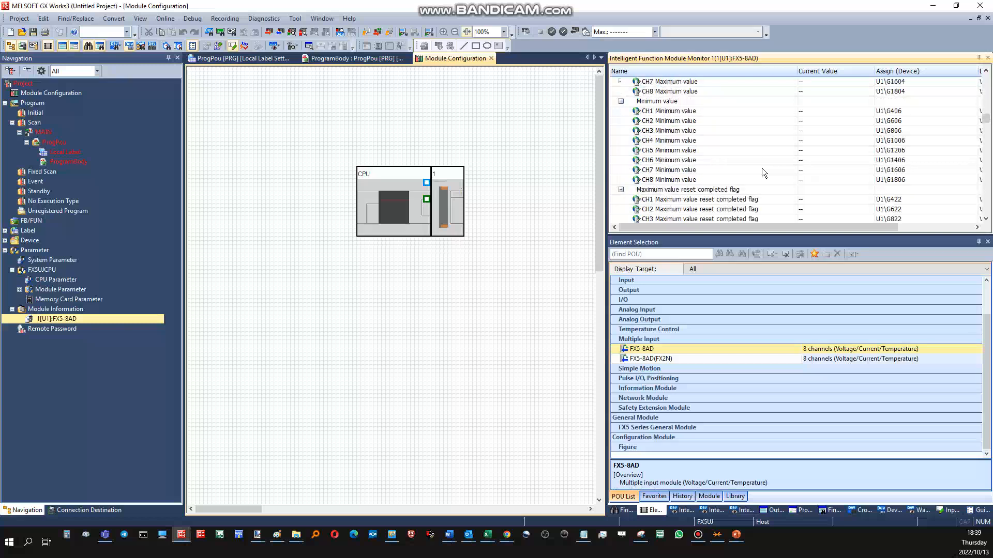
pyautogui.scroll(-3)
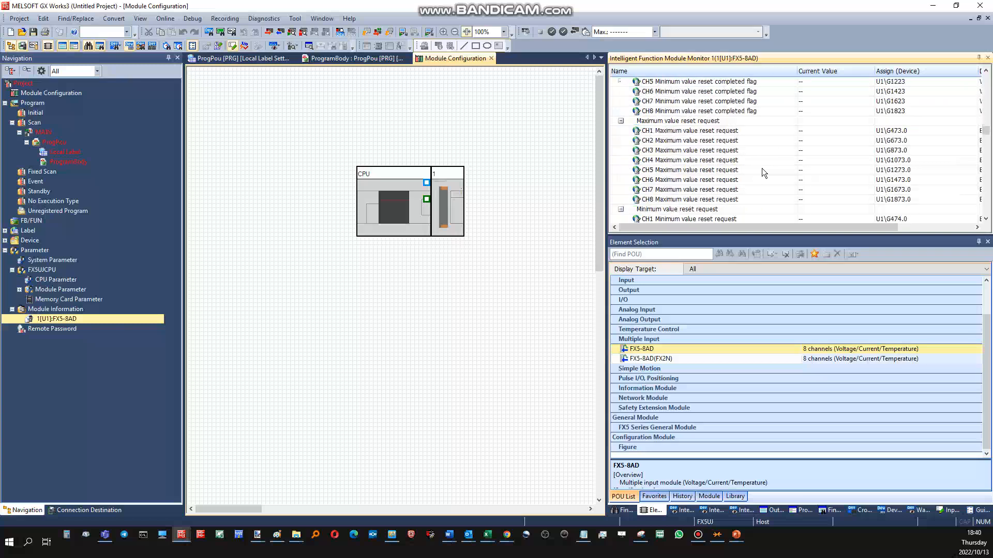
pyautogui.scroll(-3)
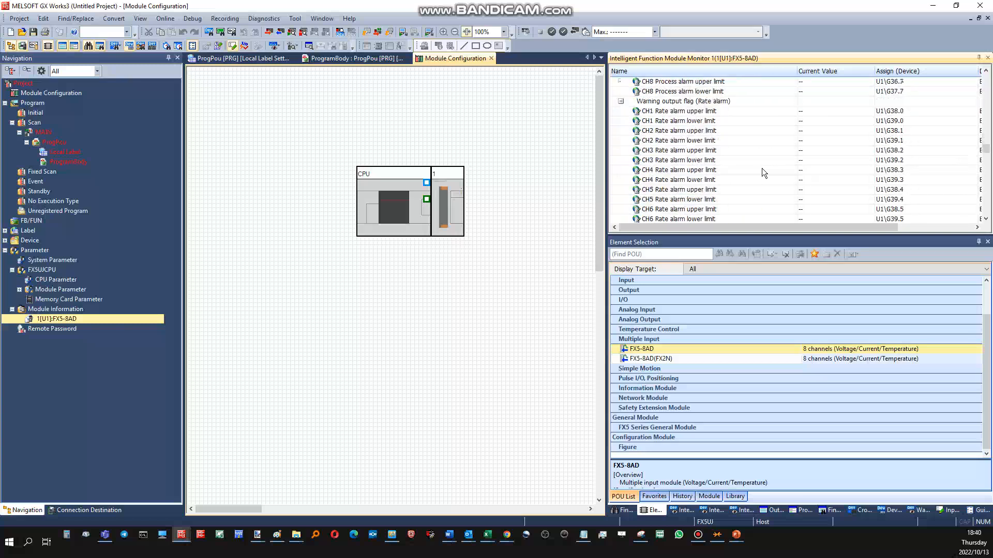
pyautogui.scroll(-3)
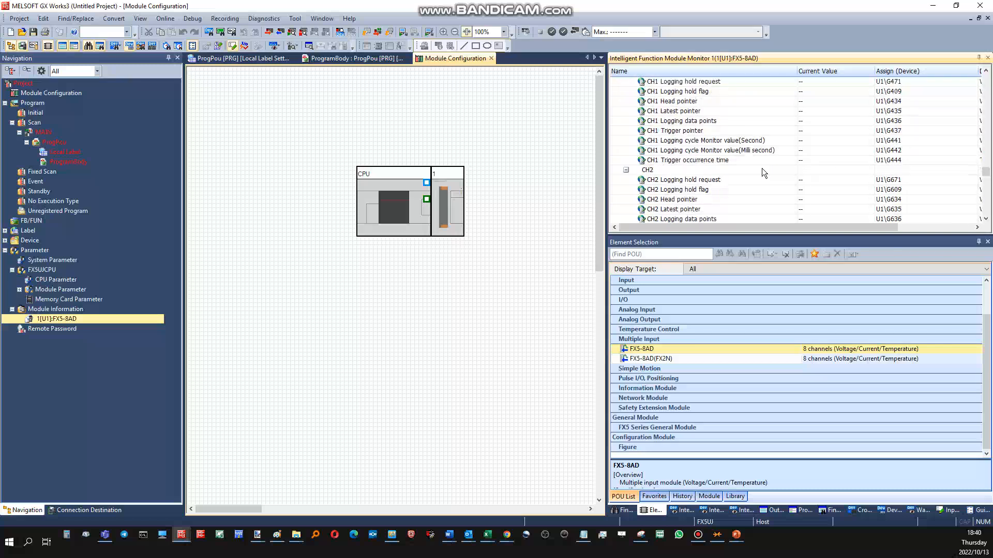
pyautogui.scroll(-3)
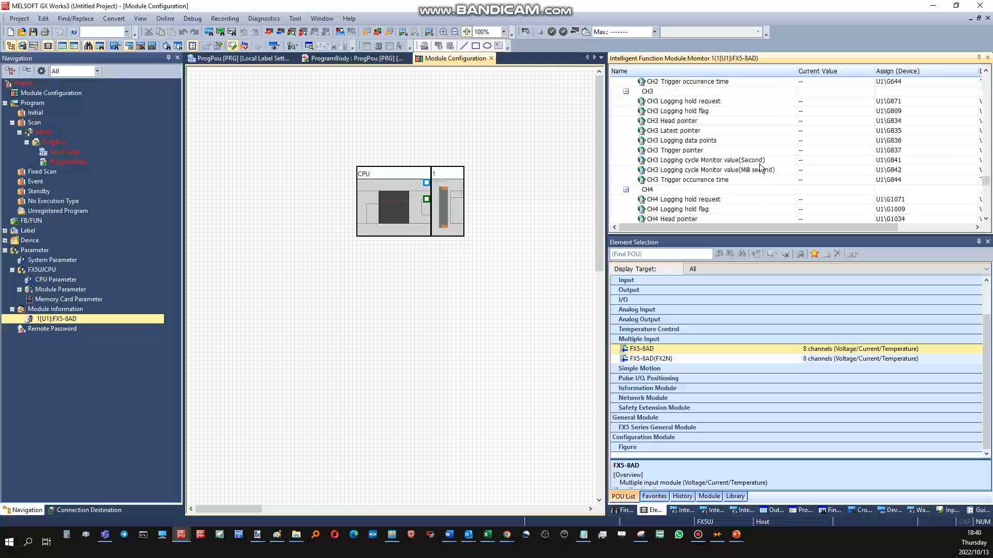
pyautogui.scroll(-3)
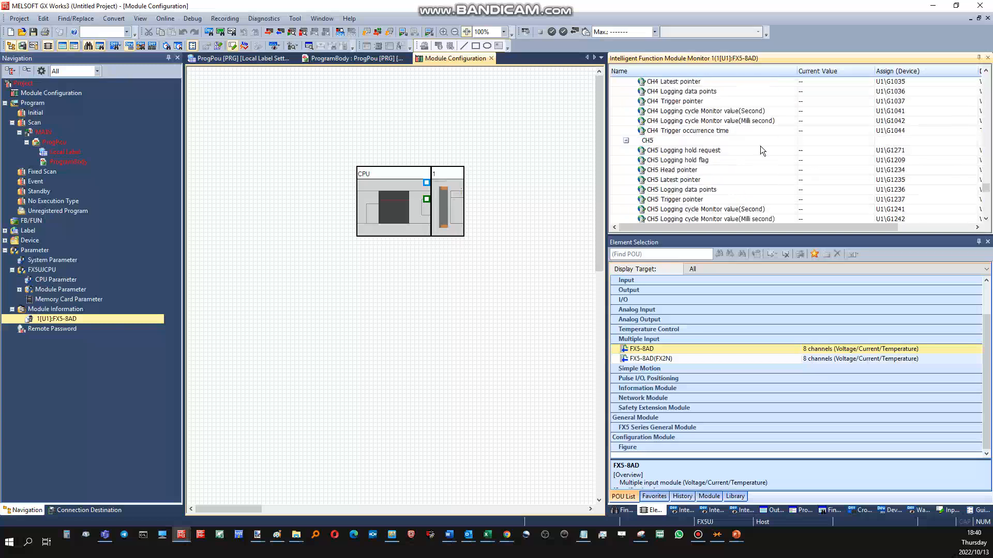
pyautogui.scroll(-3)
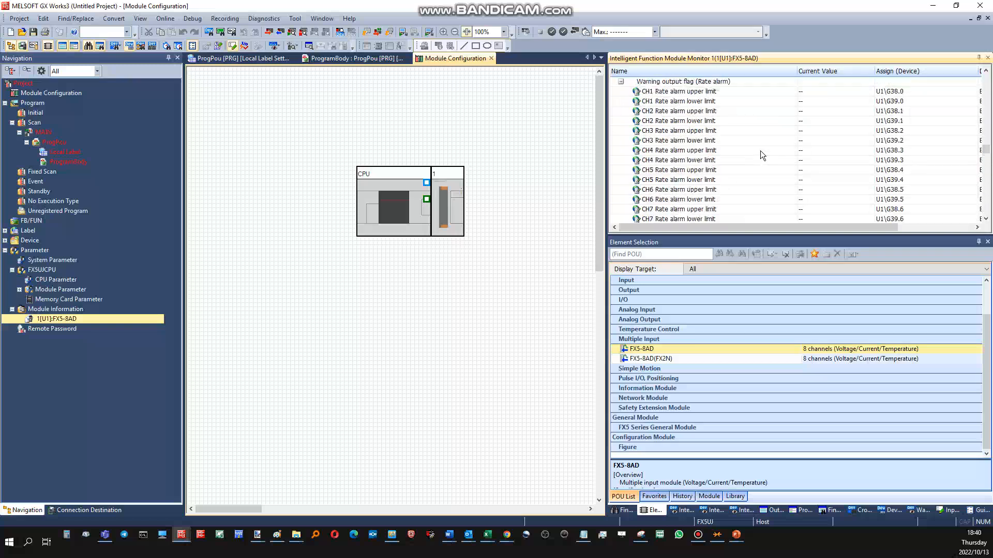
pyautogui.scroll(-3)
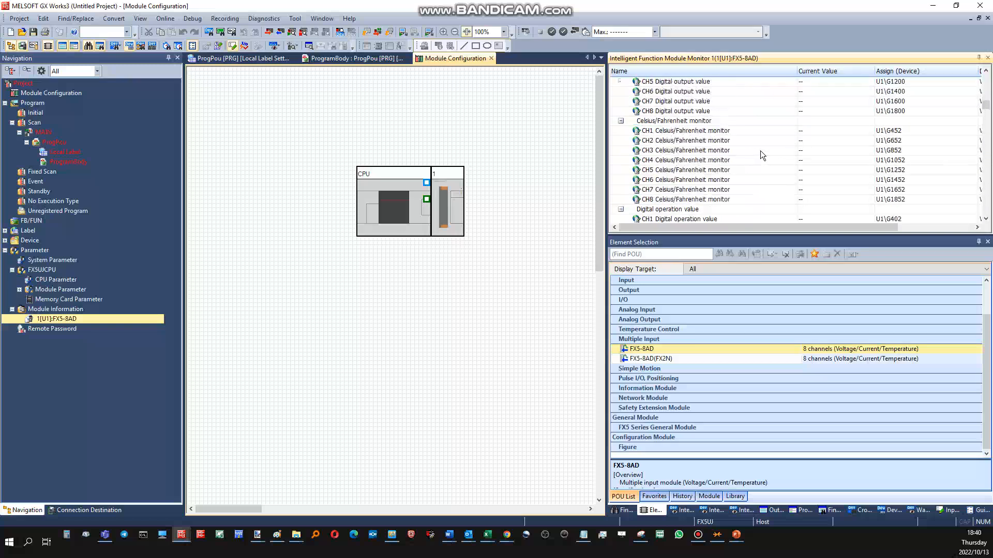
pyautogui.scroll(-3)
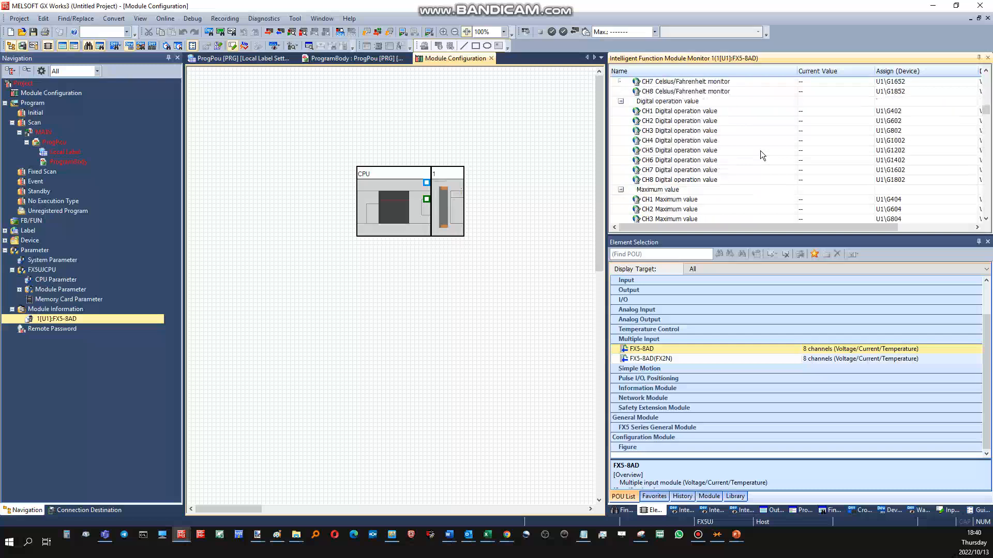
pyautogui.click(678, 120)
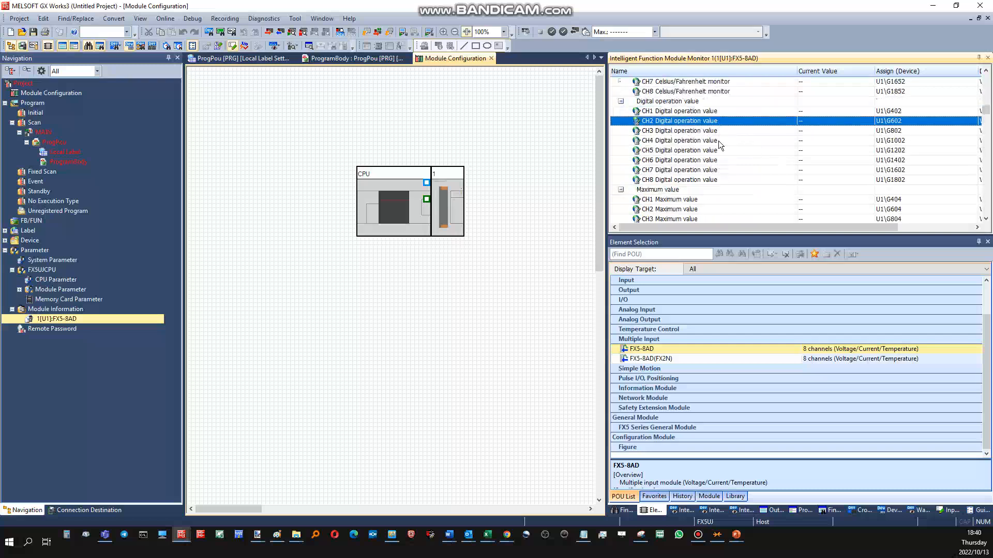
pyautogui.click(678, 110)
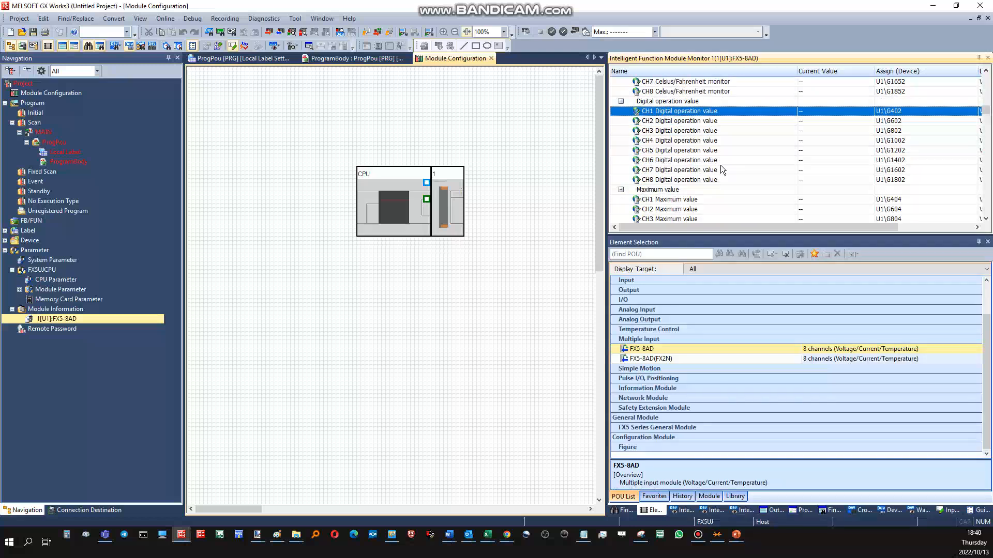
pyautogui.scroll(-3)
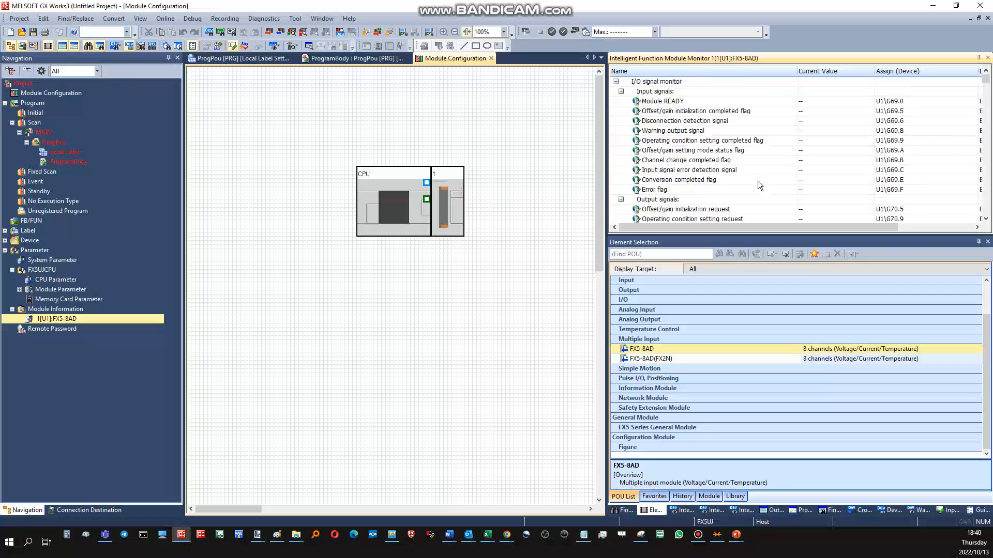
# Highlight CH7, CH1, CH4 and CH6 digital output values, then open 1[U1]:FX5-8AD's parameters
pyautogui.scroll(-3)
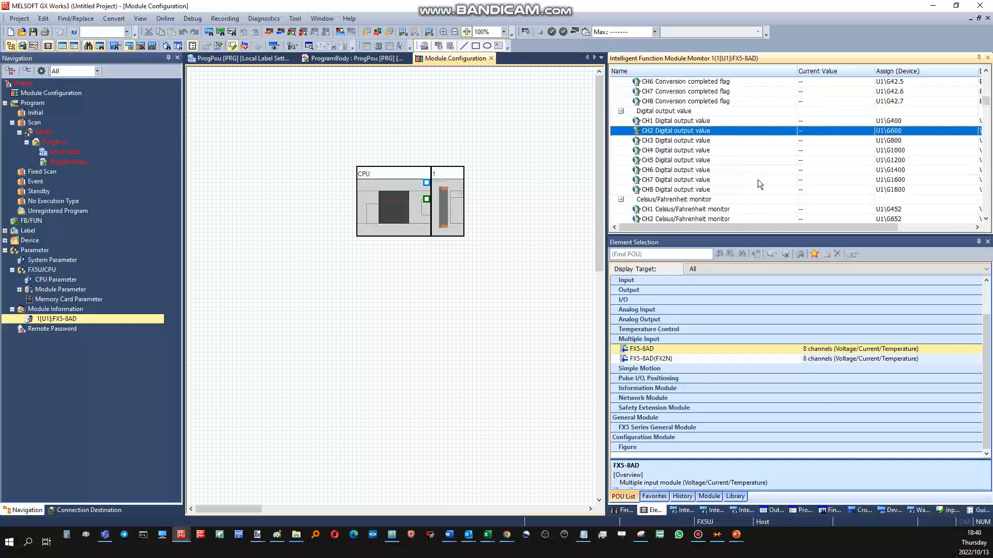
pyautogui.moveTo(819, 142)
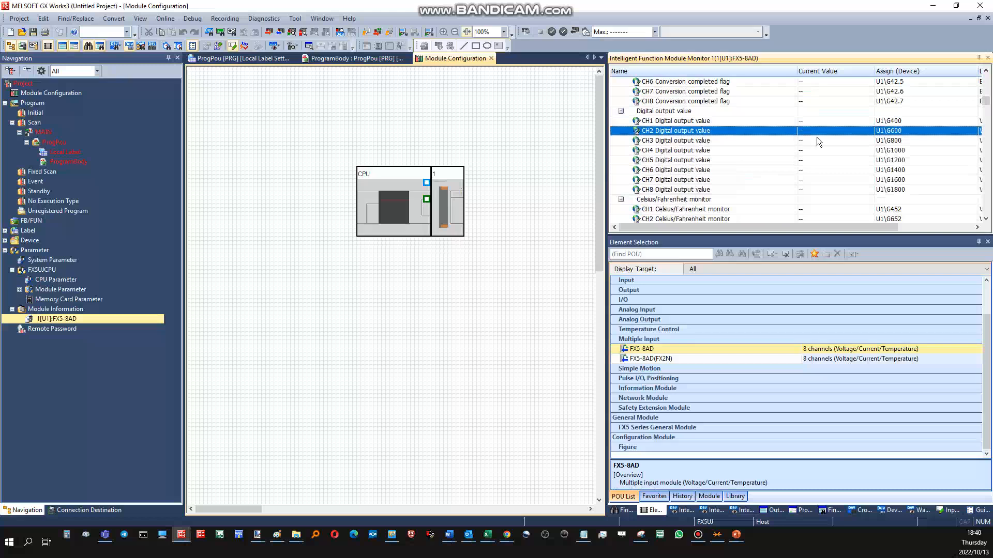
pyautogui.click(675, 179)
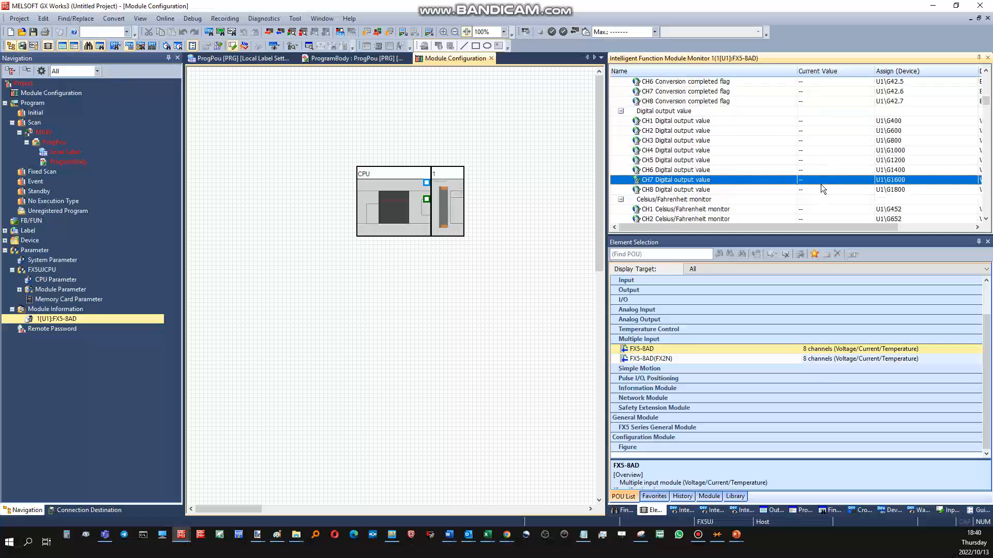
pyautogui.click(674, 120)
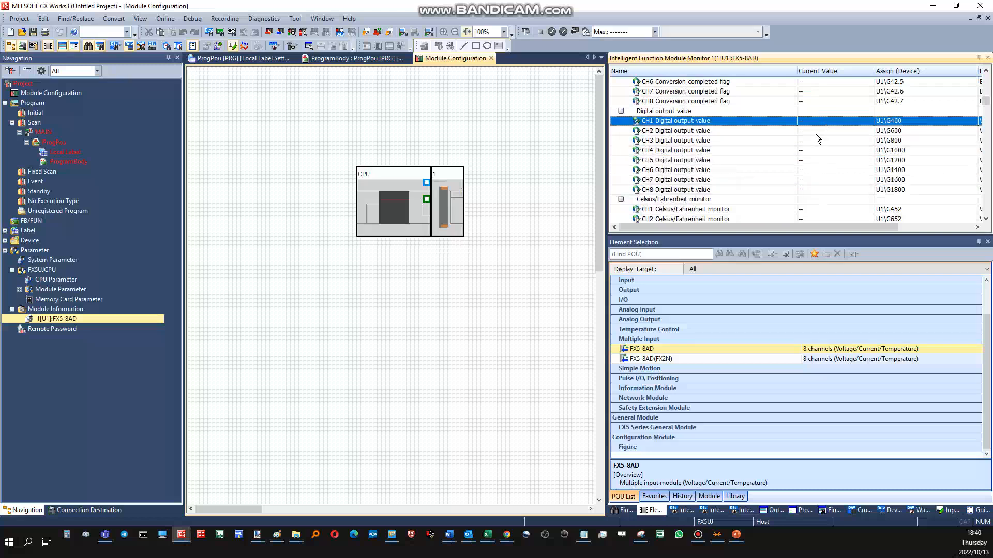
pyautogui.click(674, 150)
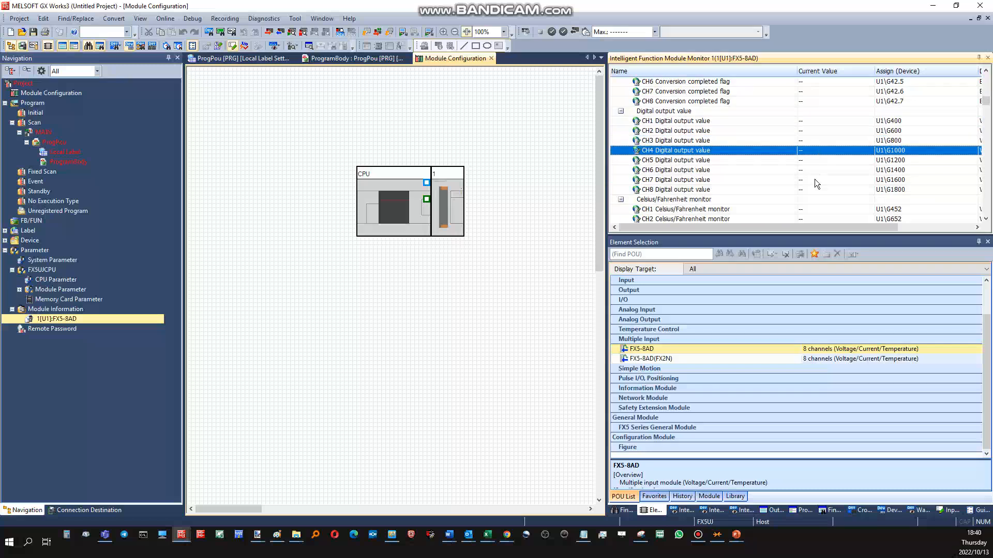
pyautogui.click(674, 170)
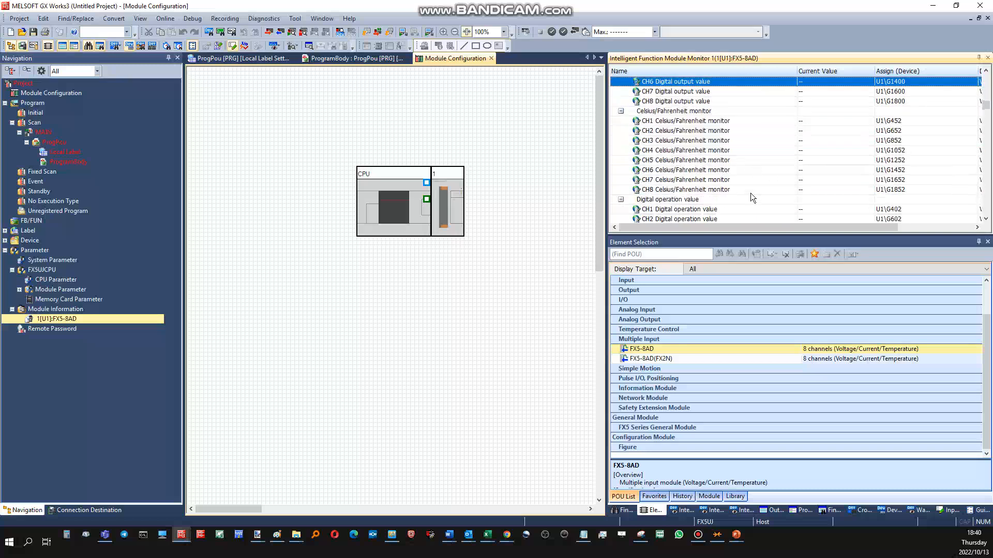
pyautogui.moveTo(381, 250)
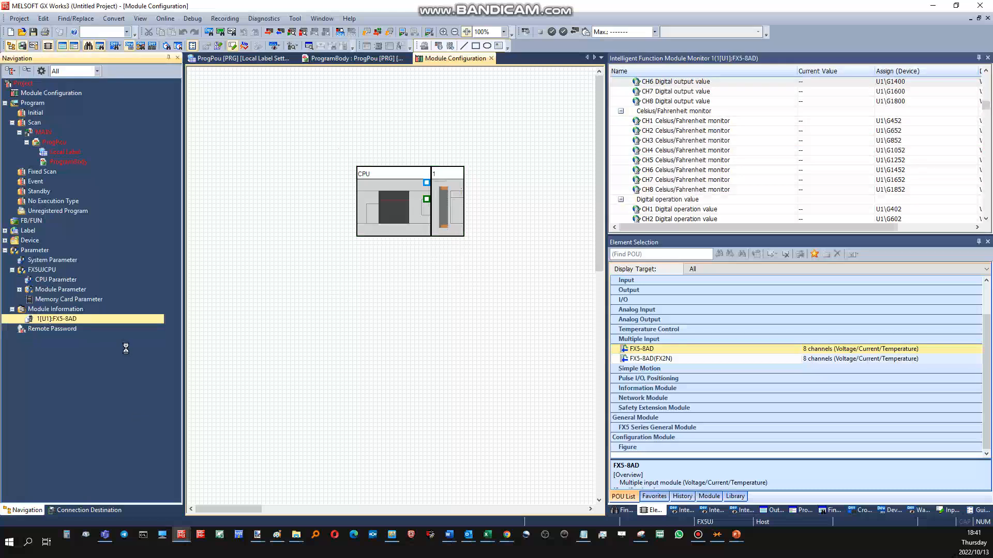
pyautogui.doubleClick(56, 319)
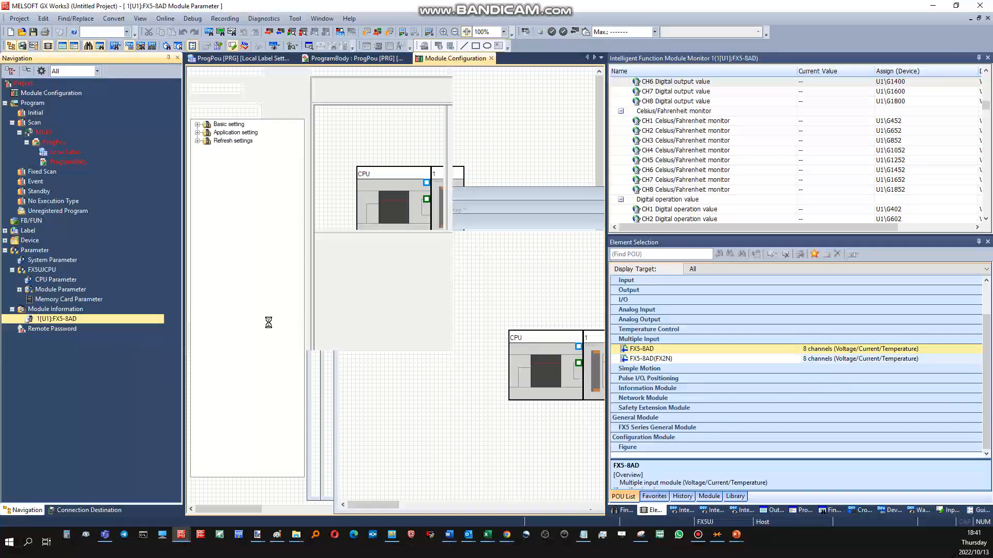